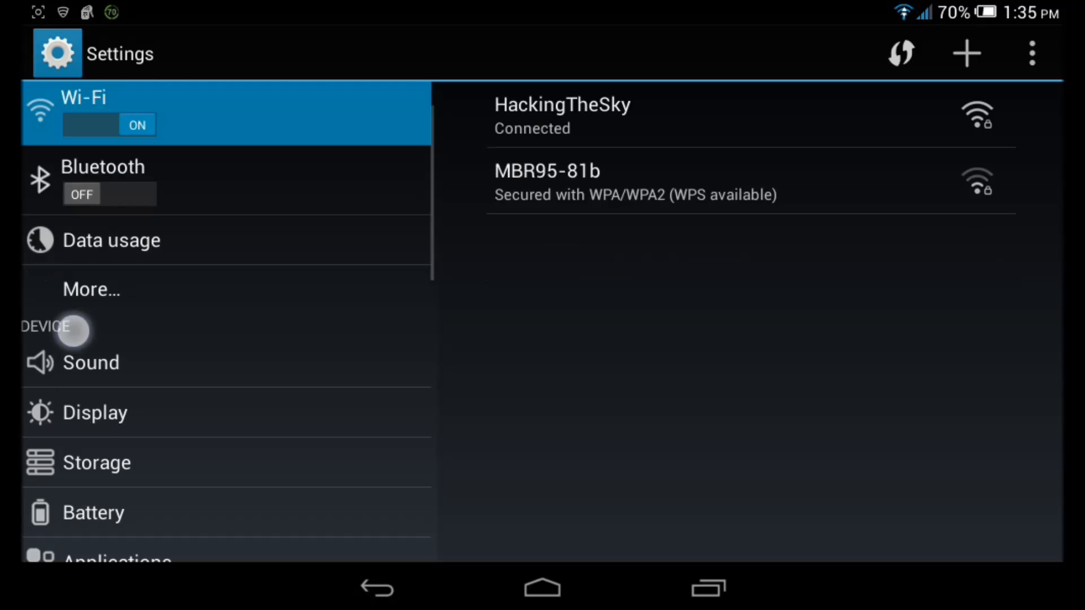
- Scroll the Settings list down and show the About tablet information page
{"action": "scroll", "scroll_direction": "down", "scroll_amount": 3}
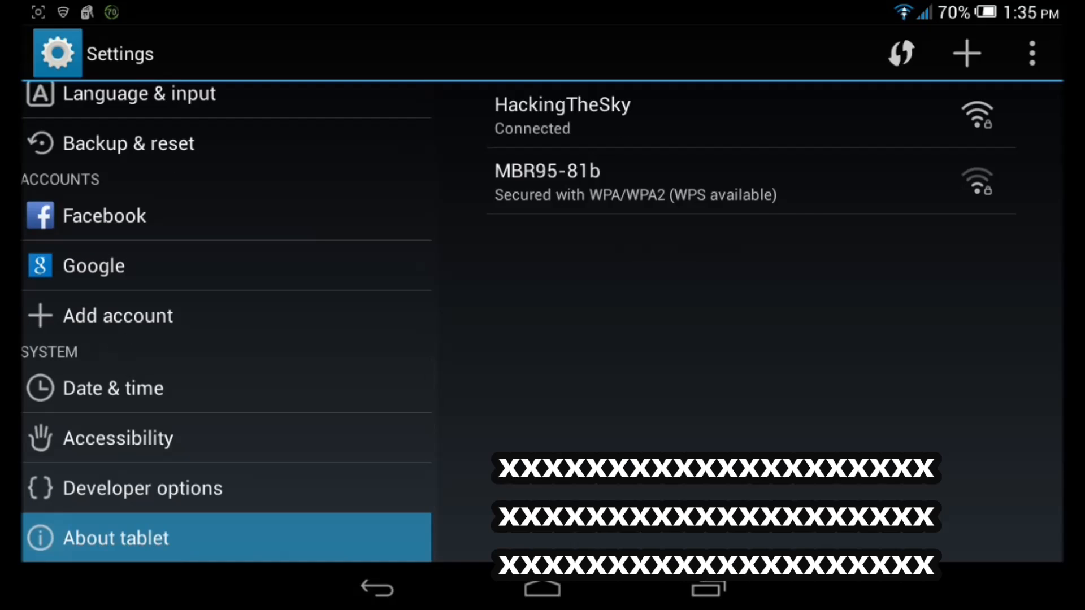
{"action": "left_click", "coordinate": [116, 538]}
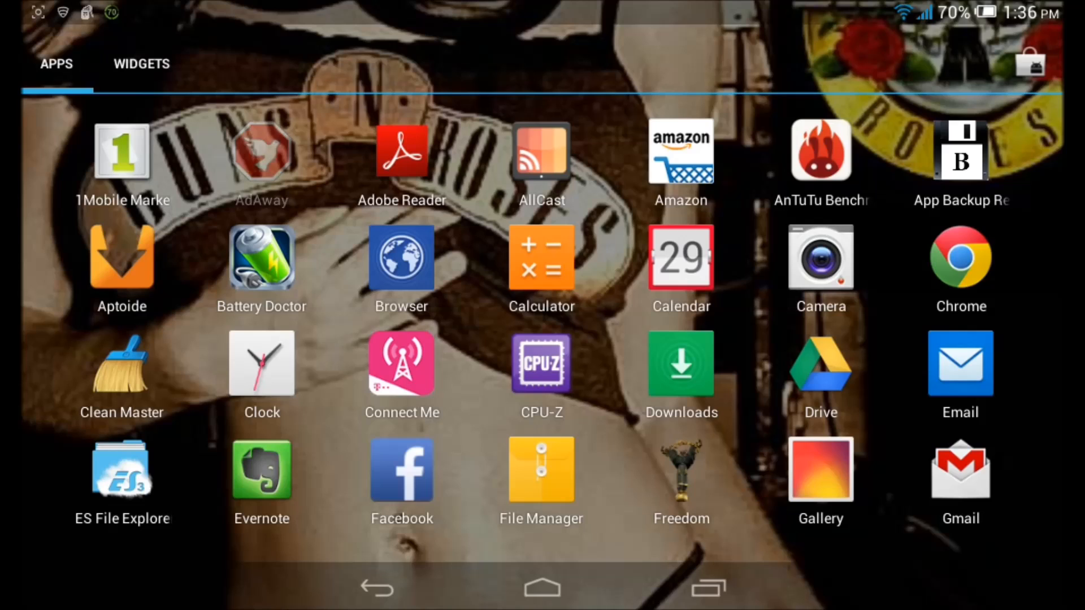
- Launch AdAway from the app drawer and grant it root access so ad blocking shows enabled
{"action": "left_click", "coordinate": [261, 150]}
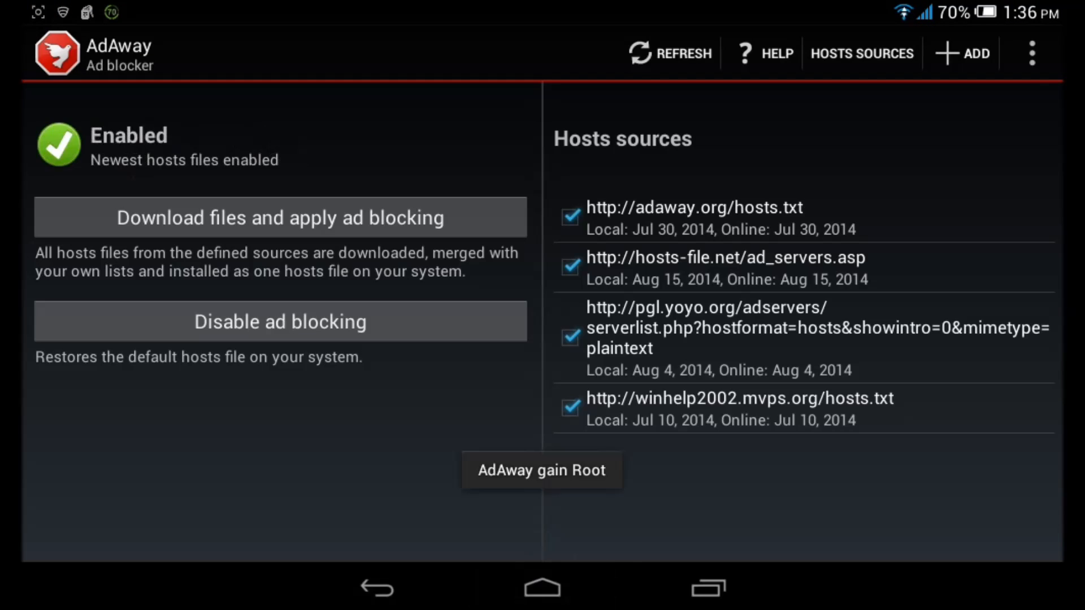
{"action": "left_click", "coordinate": [542, 588]}
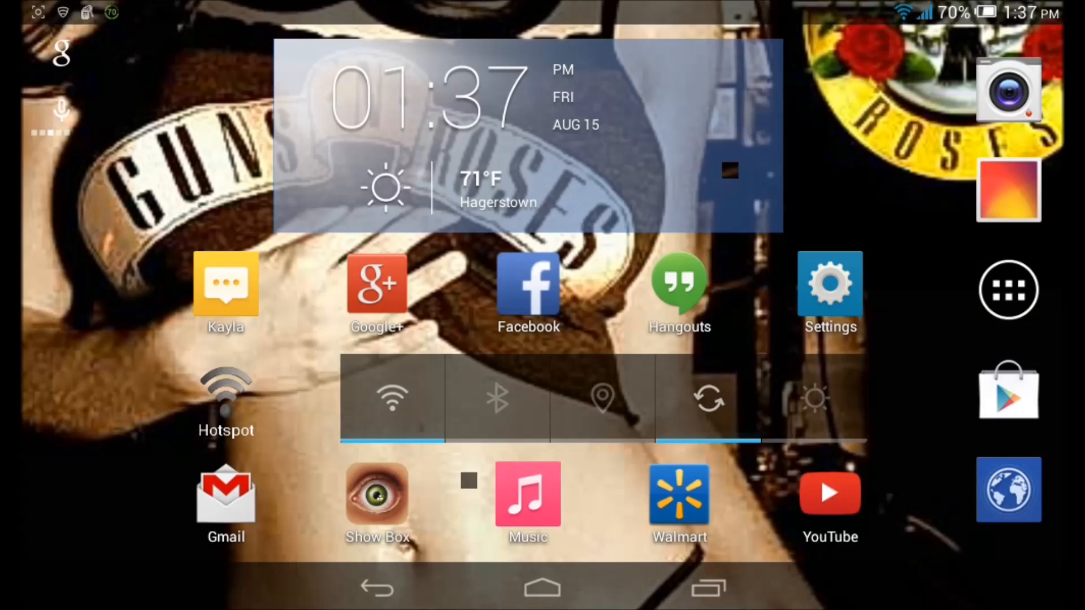
- Browse the app drawer pages from home through to the page with Play Store and Rescue Root
{"action": "left_click", "coordinate": [1007, 289]}
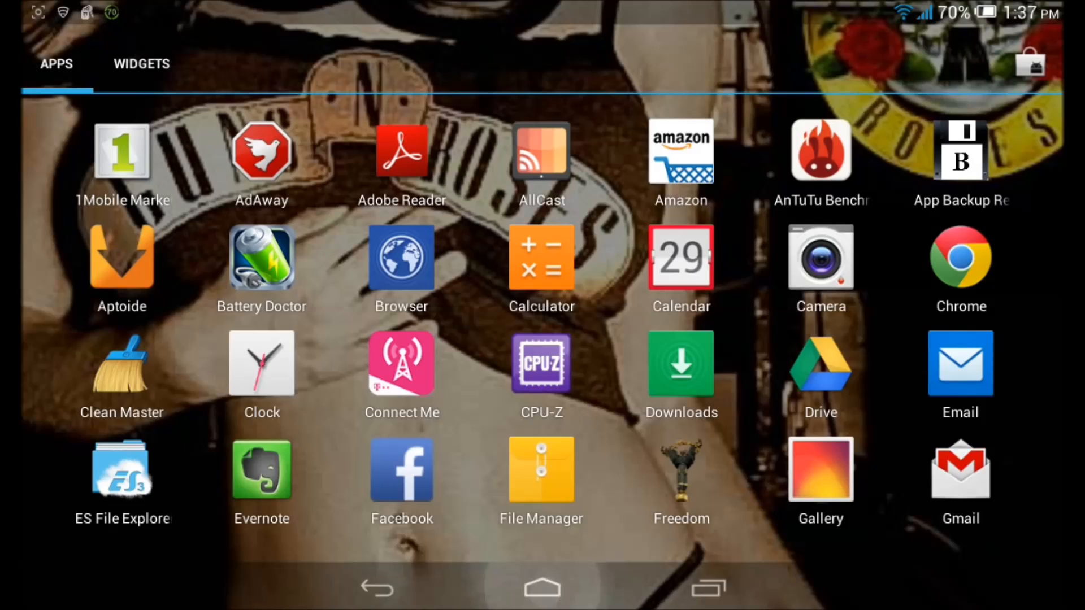
{"action": "left_click", "coordinate": [541, 587]}
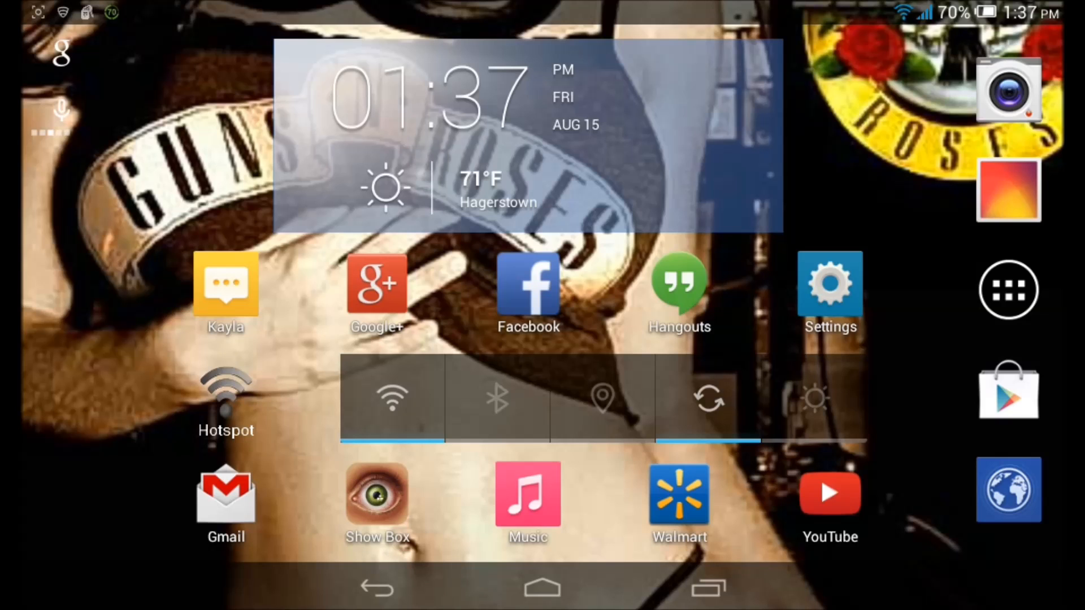
{"action": "left_click", "coordinate": [1007, 289]}
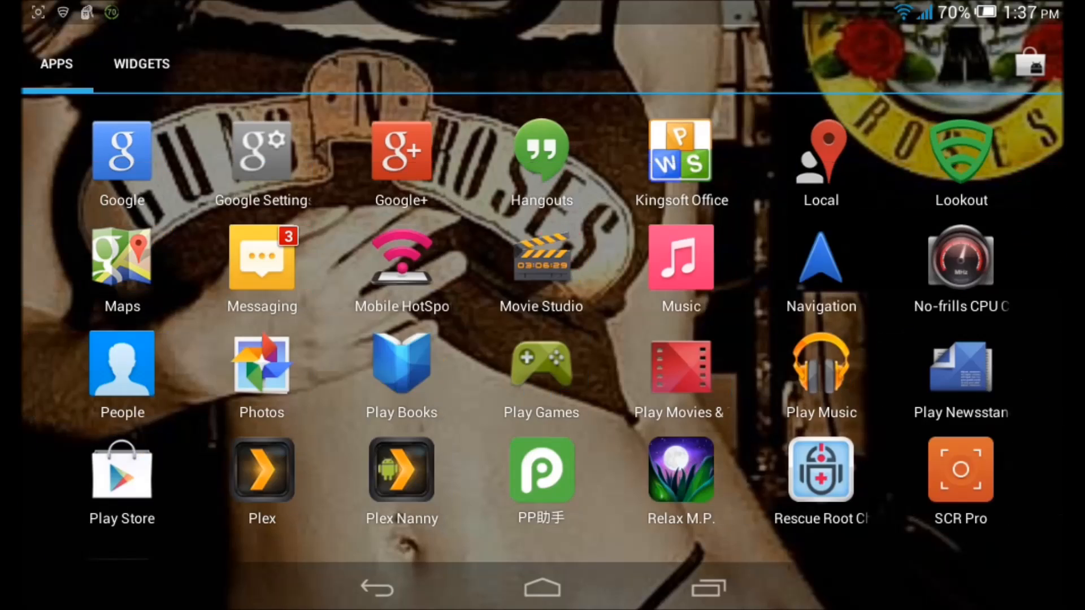
{"action": "scroll", "scroll_direction": "right", "scroll_amount": 3}
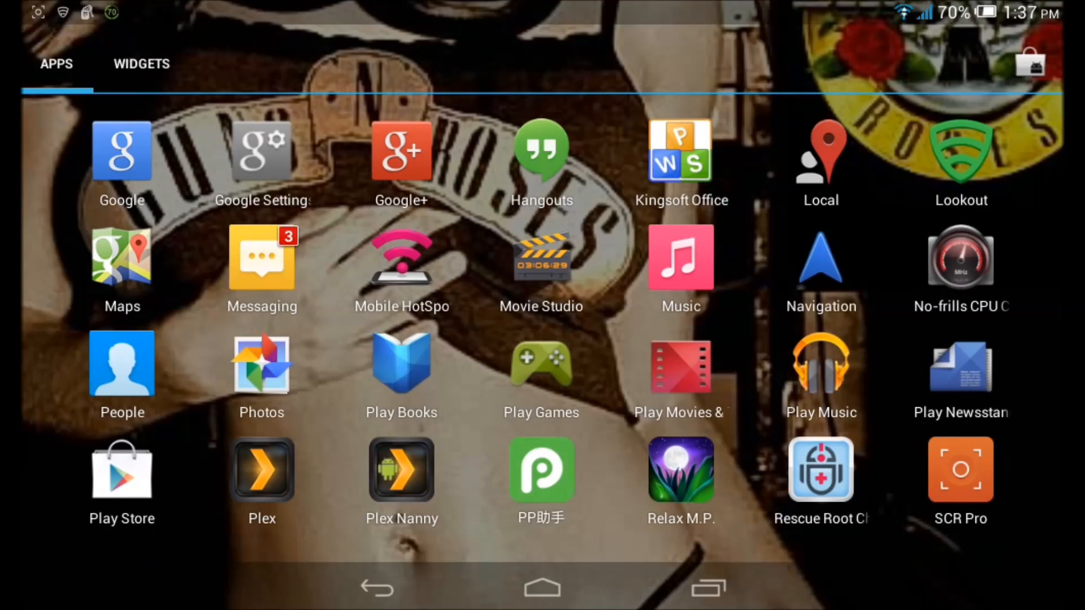
{"action": "scroll", "scroll_direction": "left", "scroll_amount": 3}
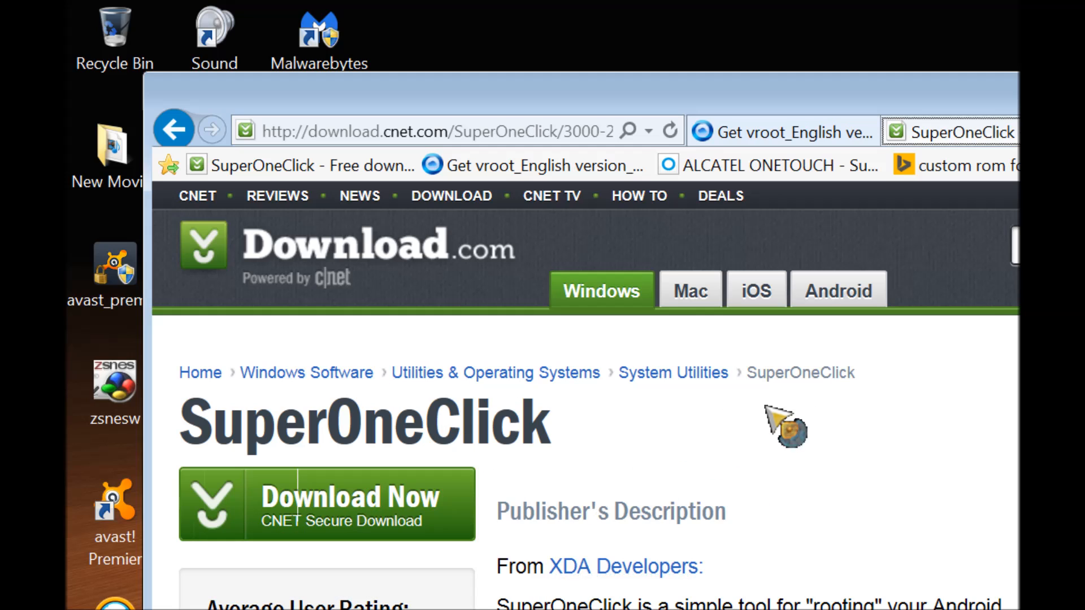
{"action": "scroll", "scroll_direction": "down", "scroll_amount": 3}
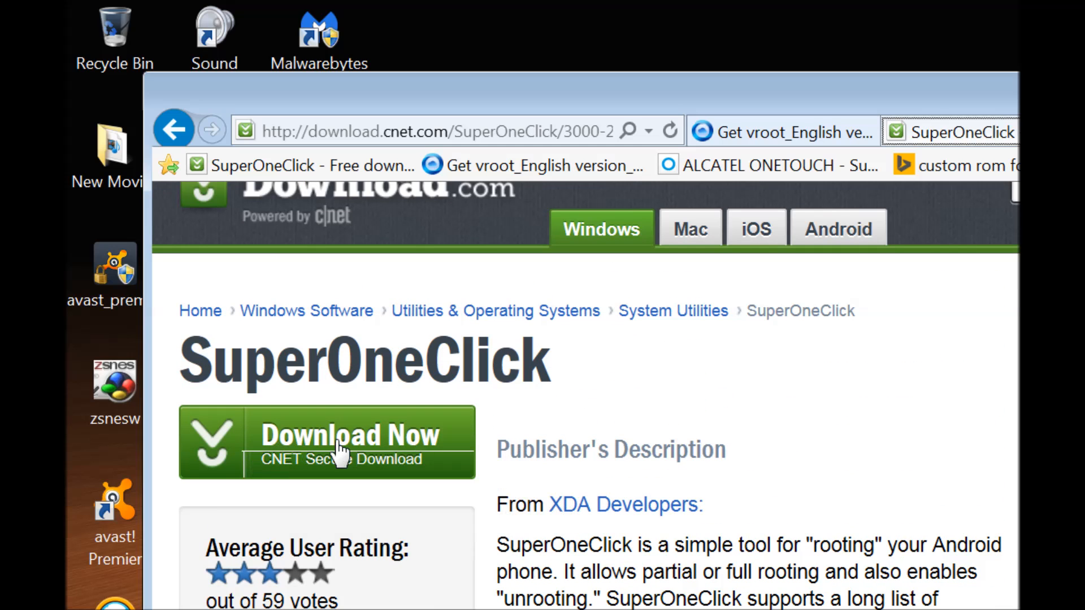
{"action": "mouse_move", "coordinate": [339, 351]}
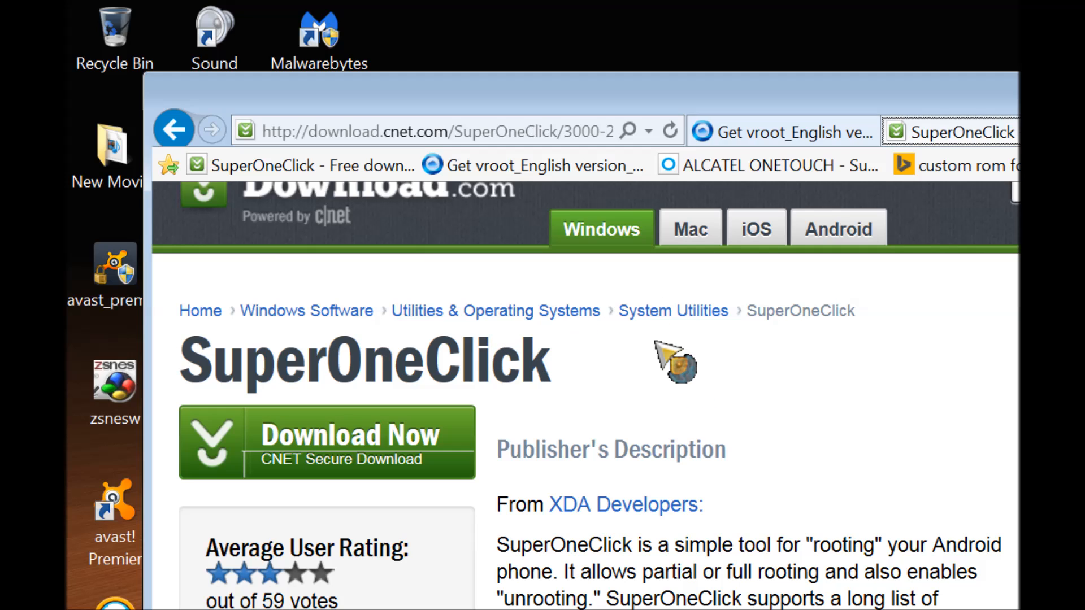
{"action": "mouse_move", "coordinate": [770, 433]}
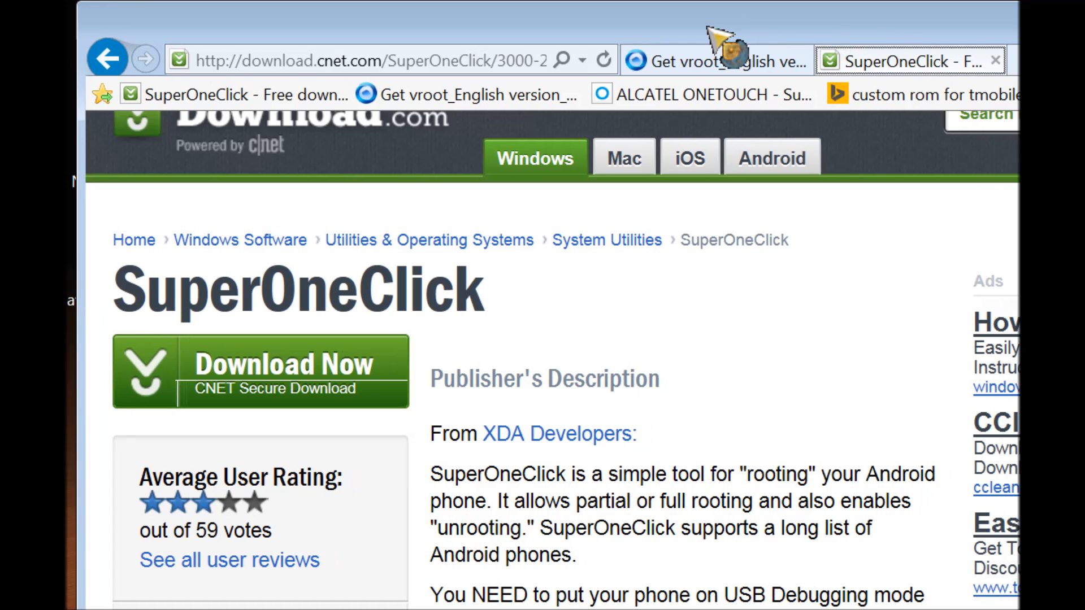
- Show the VRoot English download page on mgyun.com scrolled to the Get VROOT offer
{"action": "left_click", "coordinate": [705, 61]}
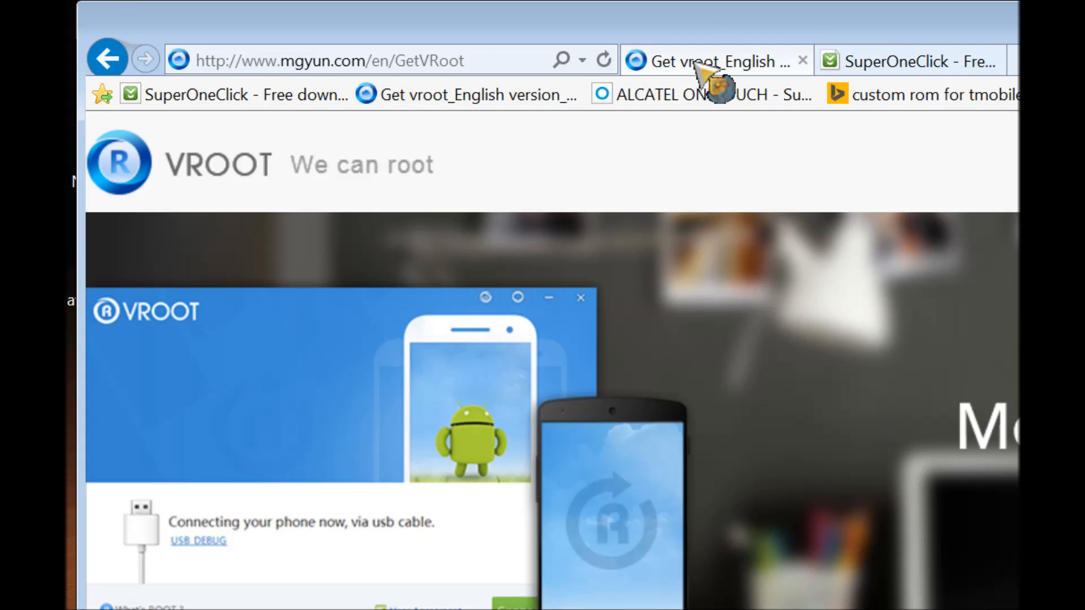
{"action": "mouse_move", "coordinate": [363, 73]}
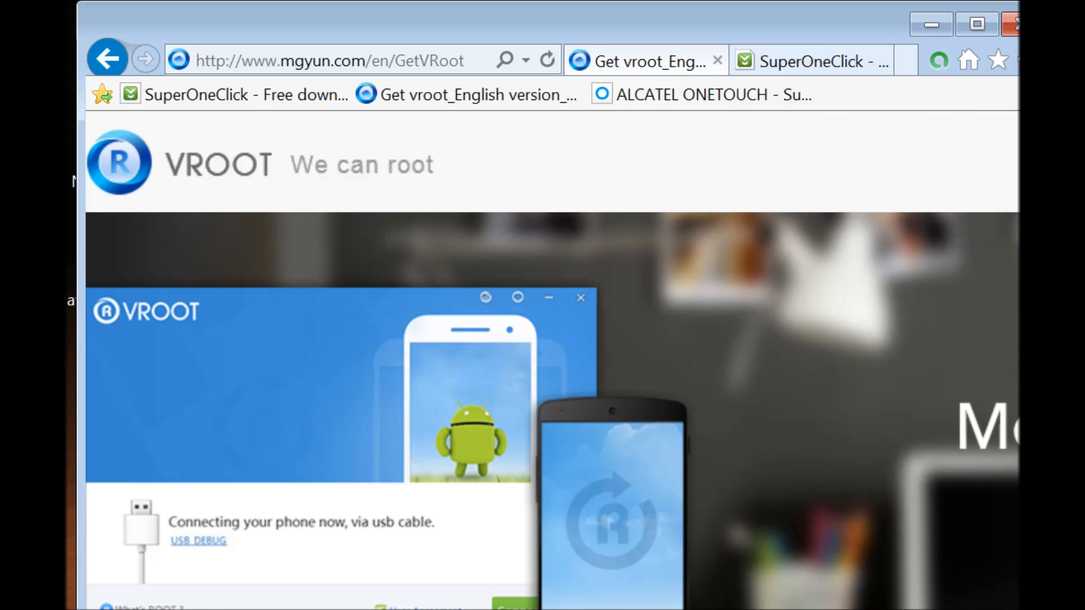
{"action": "scroll", "scroll_direction": "down", "scroll_amount": 3}
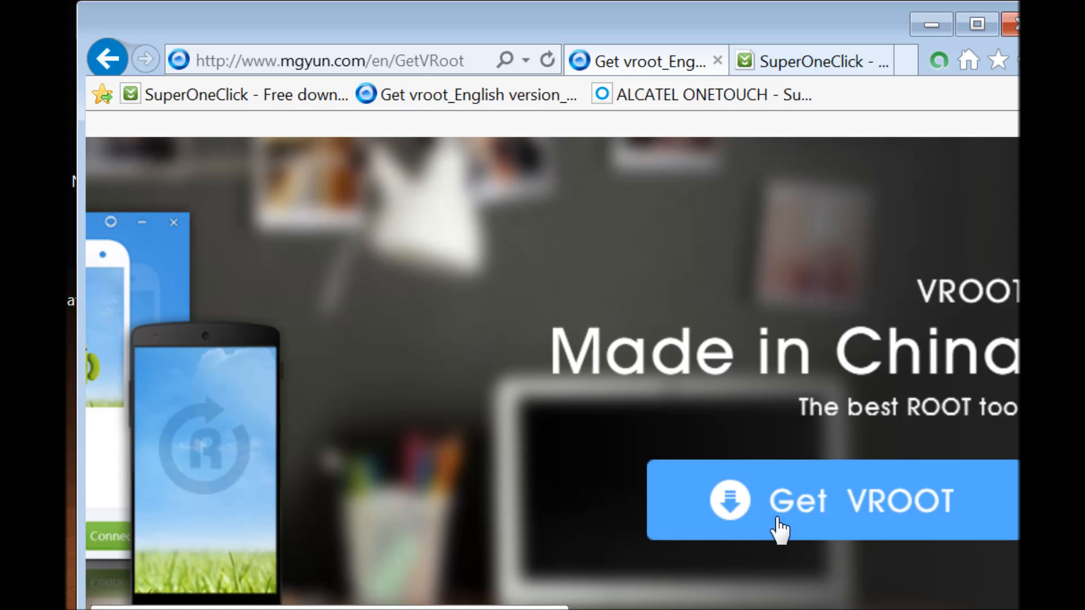
{"action": "mouse_move", "coordinate": [808, 502]}
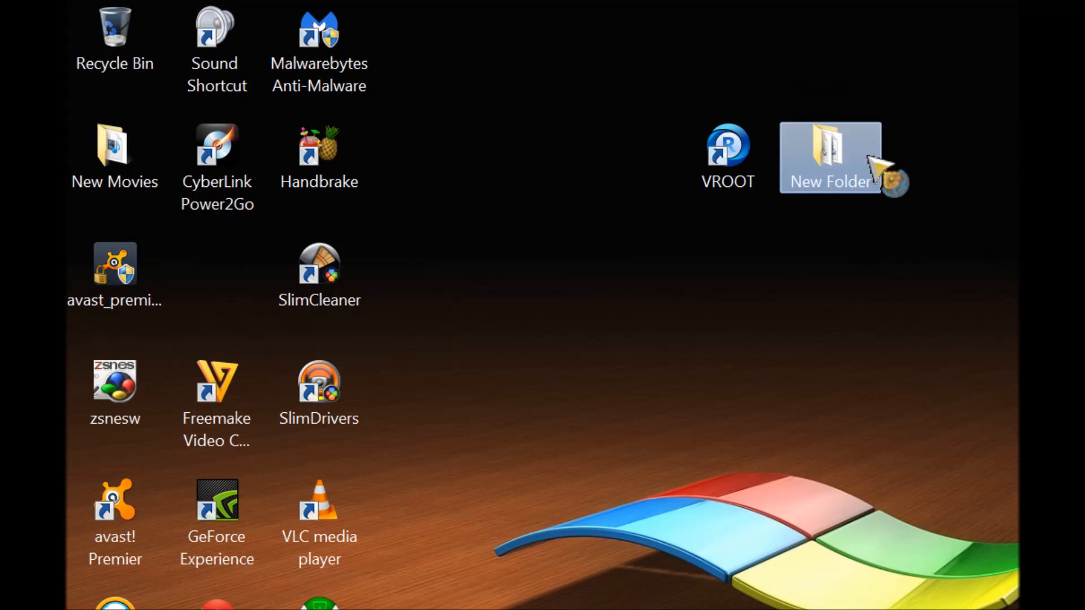
{"action": "double_click", "coordinate": [830, 157]}
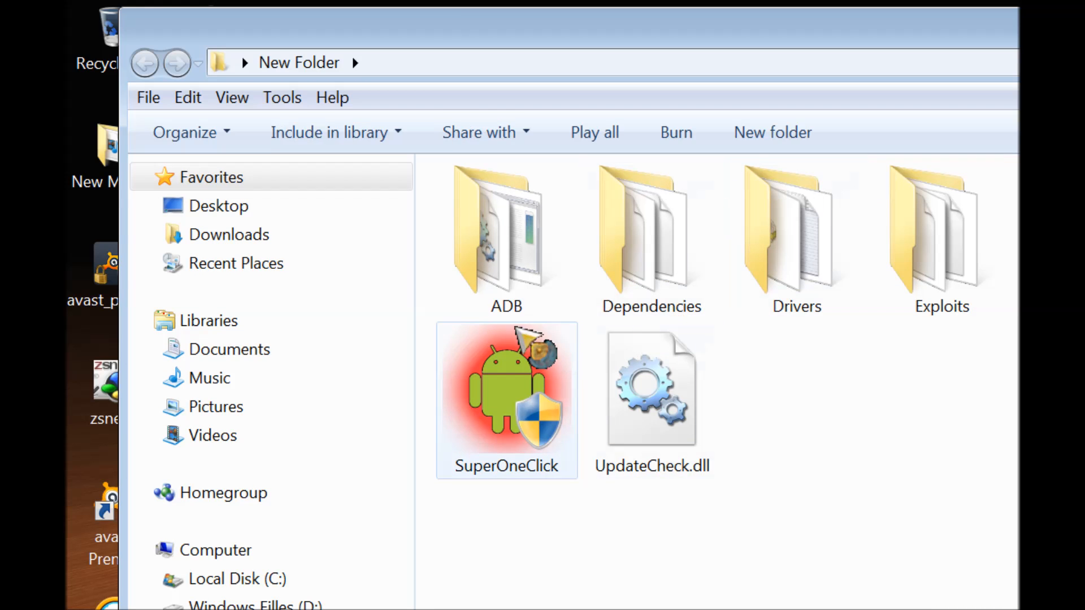
{"action": "right_click", "coordinate": [506, 388]}
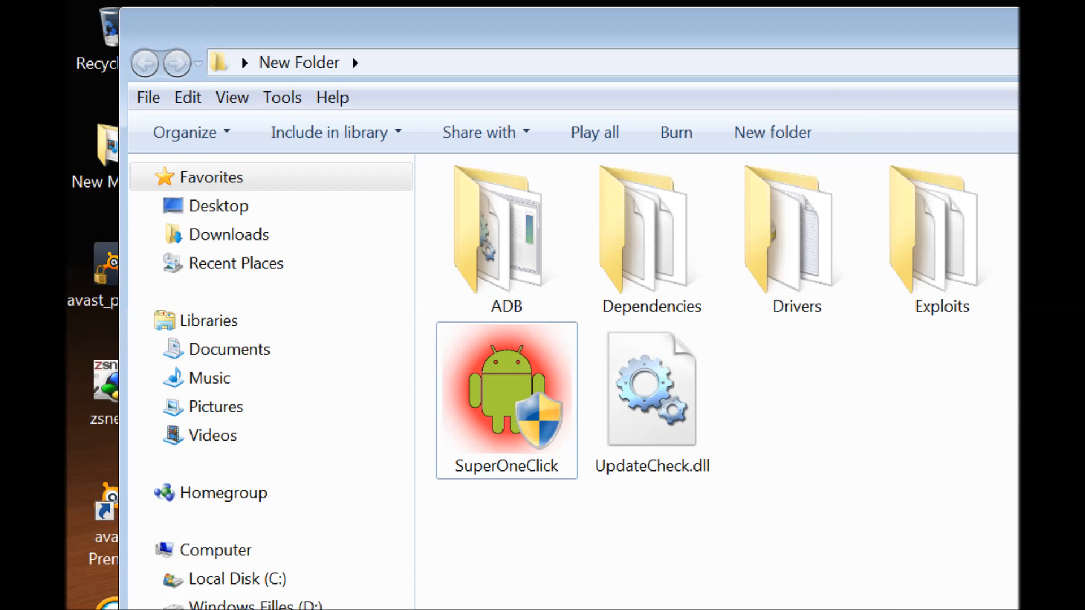
{"action": "mouse_move", "coordinate": [699, 41]}
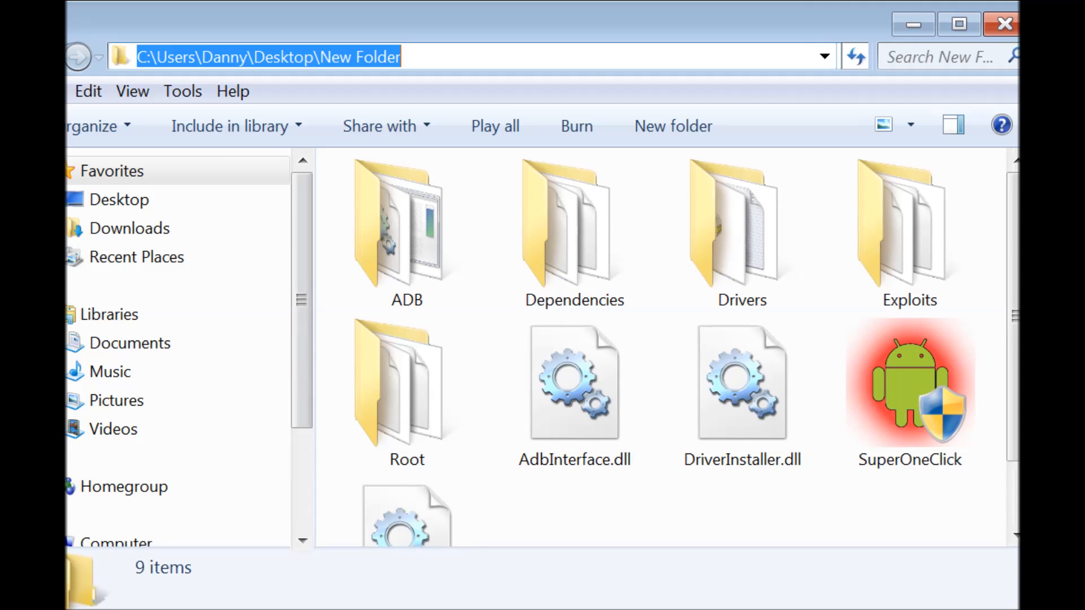
{"action": "scroll", "scroll_direction": "down", "scroll_amount": 3}
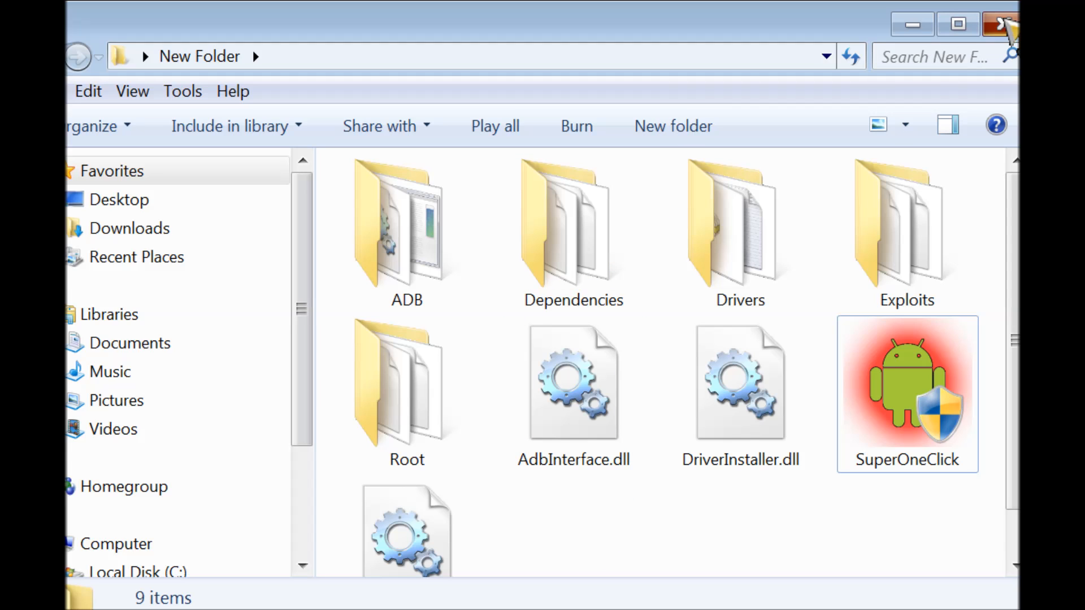
{"action": "left_click", "coordinate": [1000, 23]}
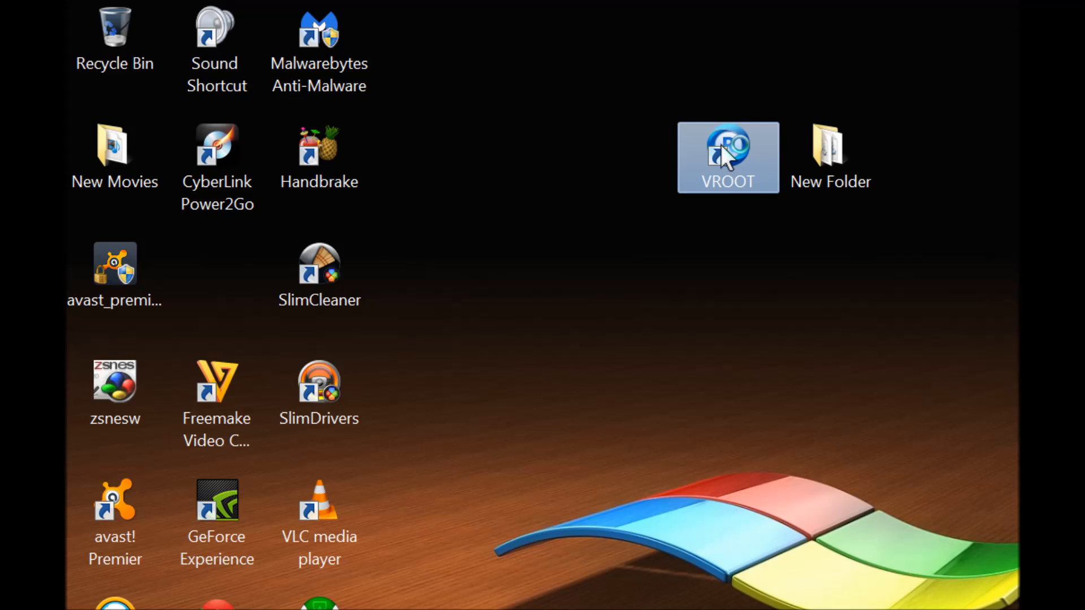
{"action": "double_click", "coordinate": [726, 155]}
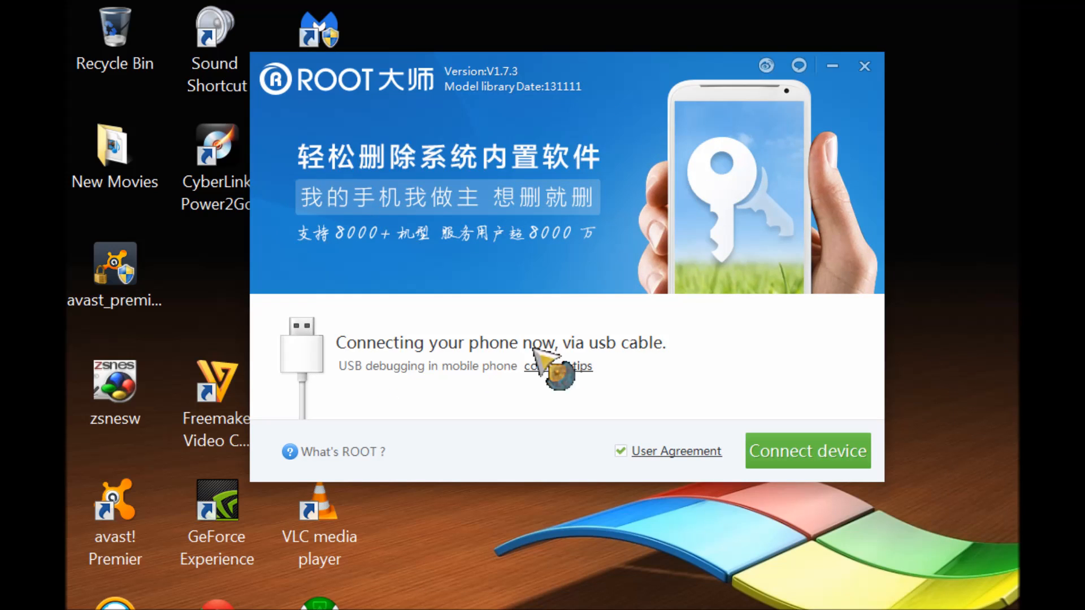
{"action": "mouse_move", "coordinate": [678, 20]}
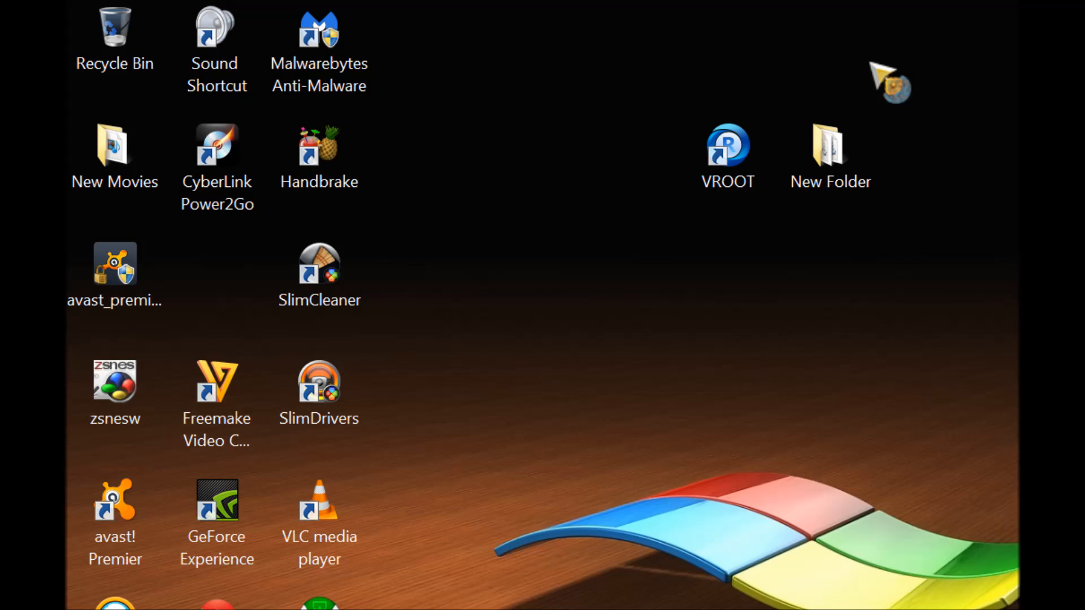
{"action": "mouse_move", "coordinate": [972, 135]}
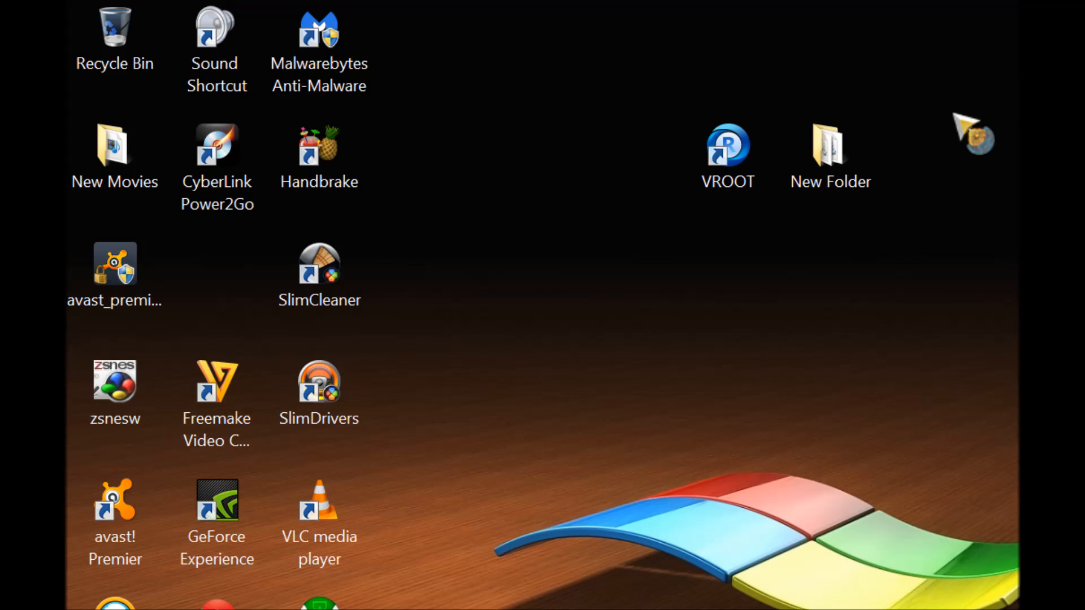
{"action": "left_click", "coordinate": [829, 145]}
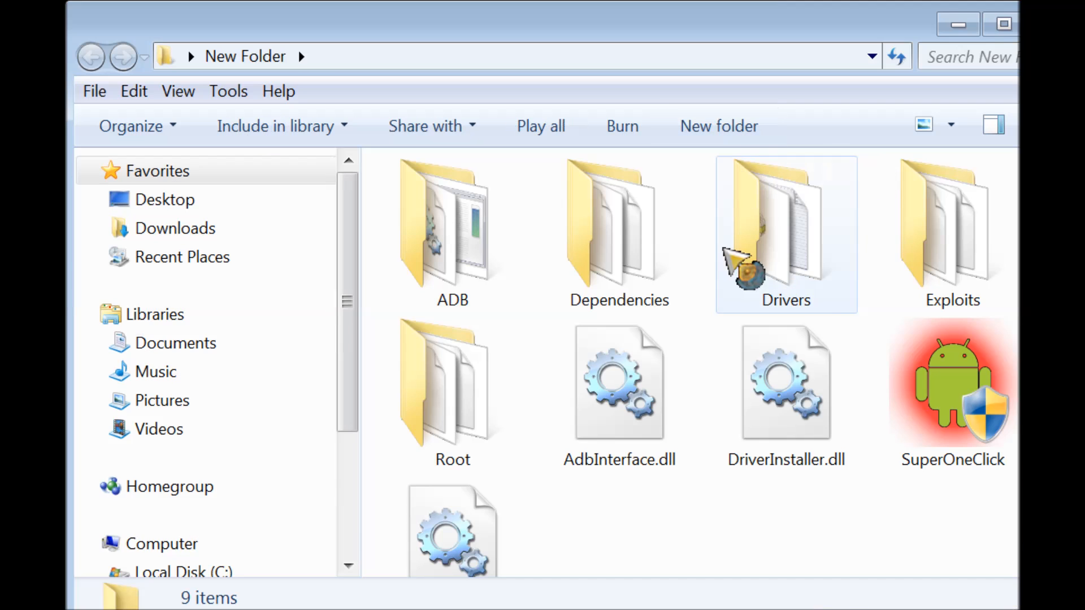
- Launch SuperOneClick.exe, dismiss the donation notice and show the Advanced options with Check Drivers
{"action": "left_click", "coordinate": [952, 387]}
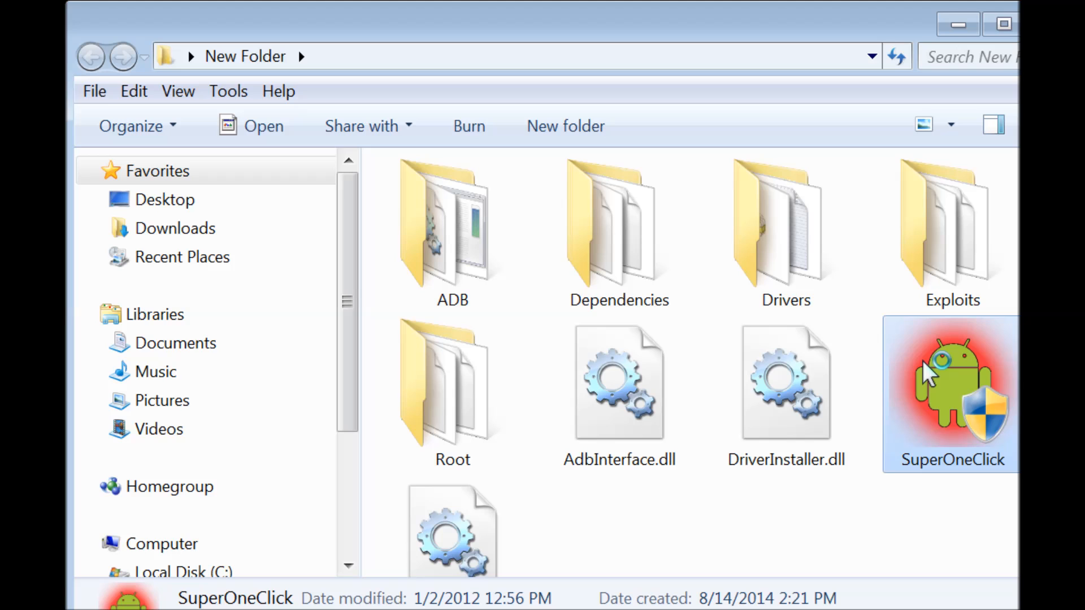
{"action": "mouse_move", "coordinate": [787, 427]}
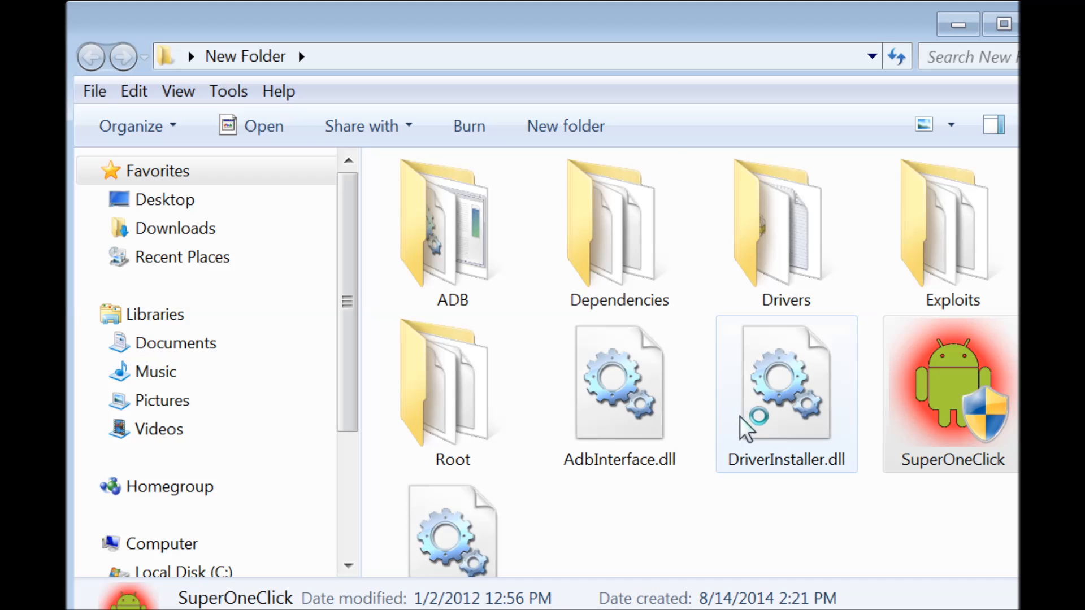
{"action": "double_click", "coordinate": [950, 384]}
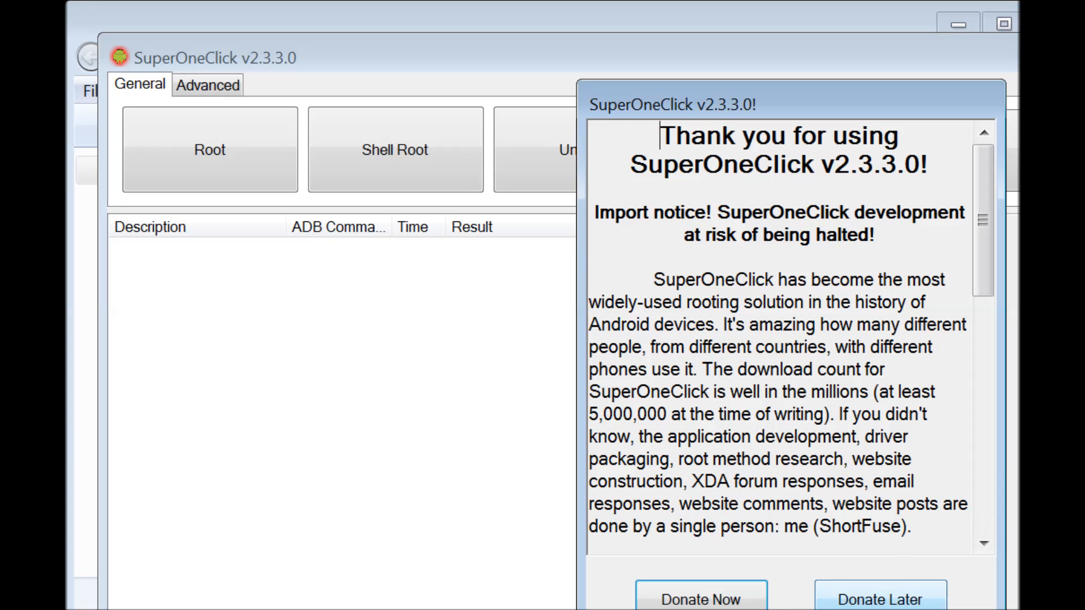
{"action": "left_click", "coordinate": [880, 599]}
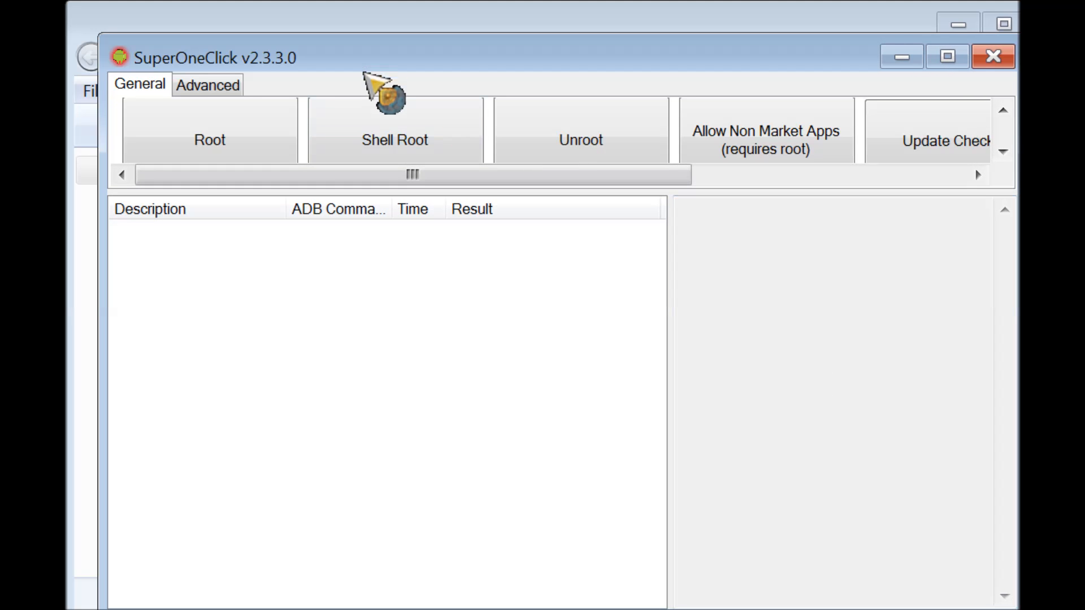
{"action": "left_click", "coordinate": [207, 85]}
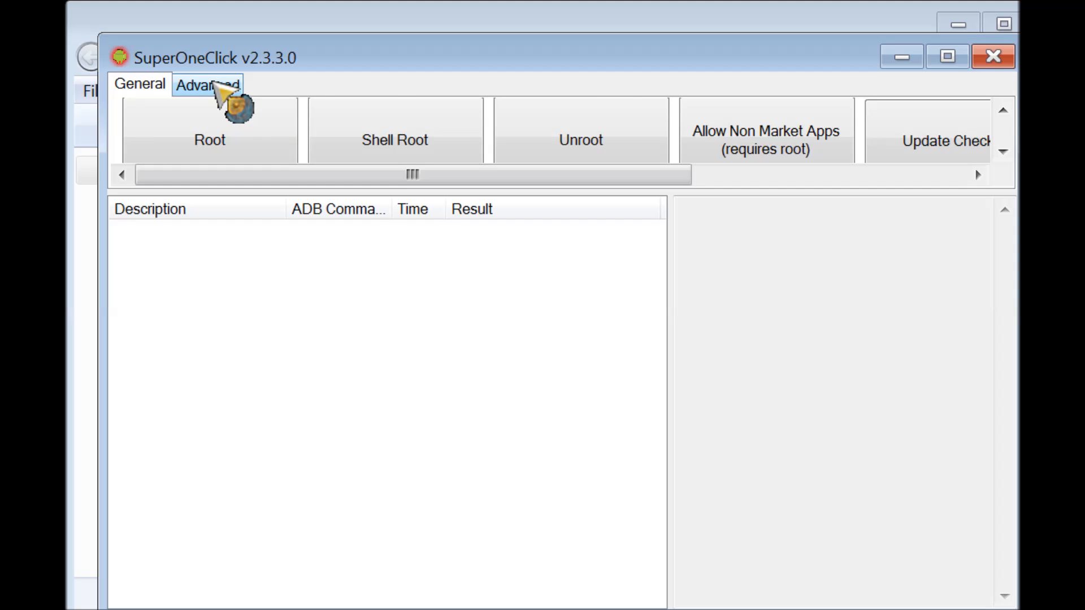
{"action": "left_click", "coordinate": [207, 83]}
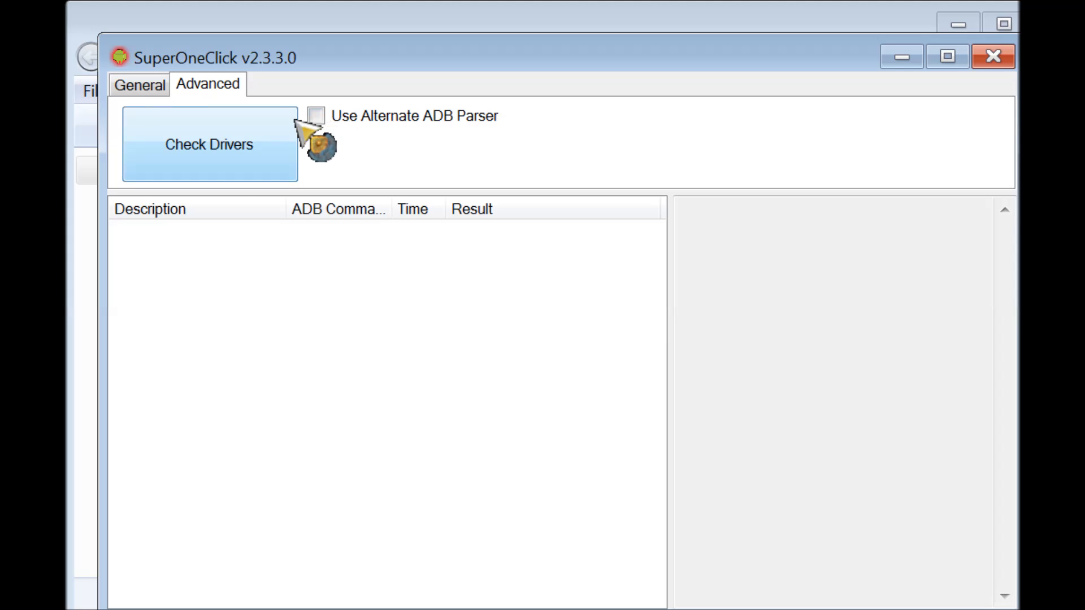
{"action": "mouse_move", "coordinate": [272, 152]}
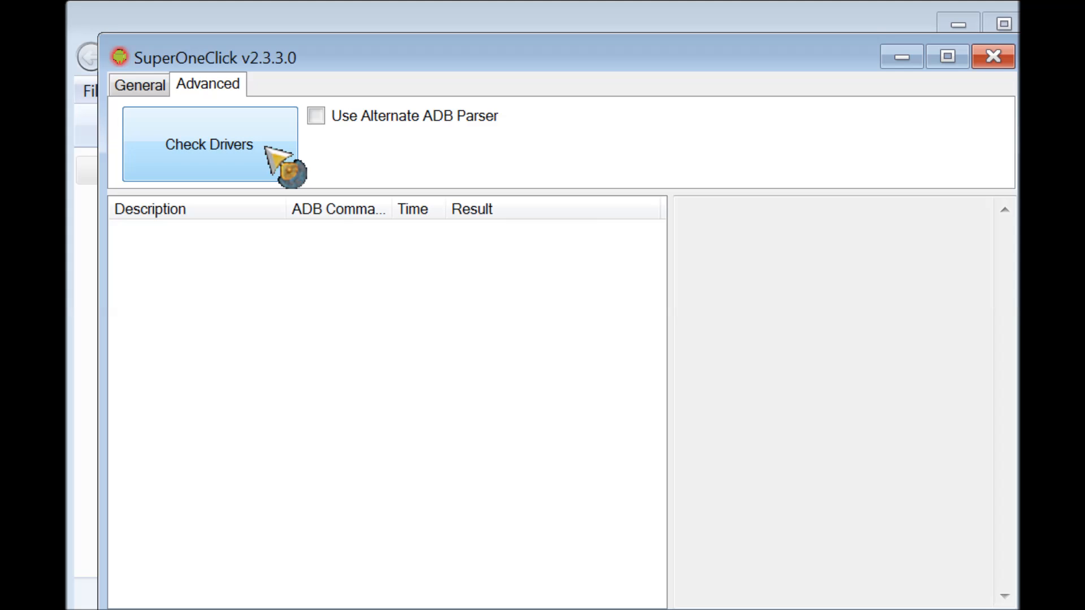
{"action": "left_click", "coordinate": [209, 144]}
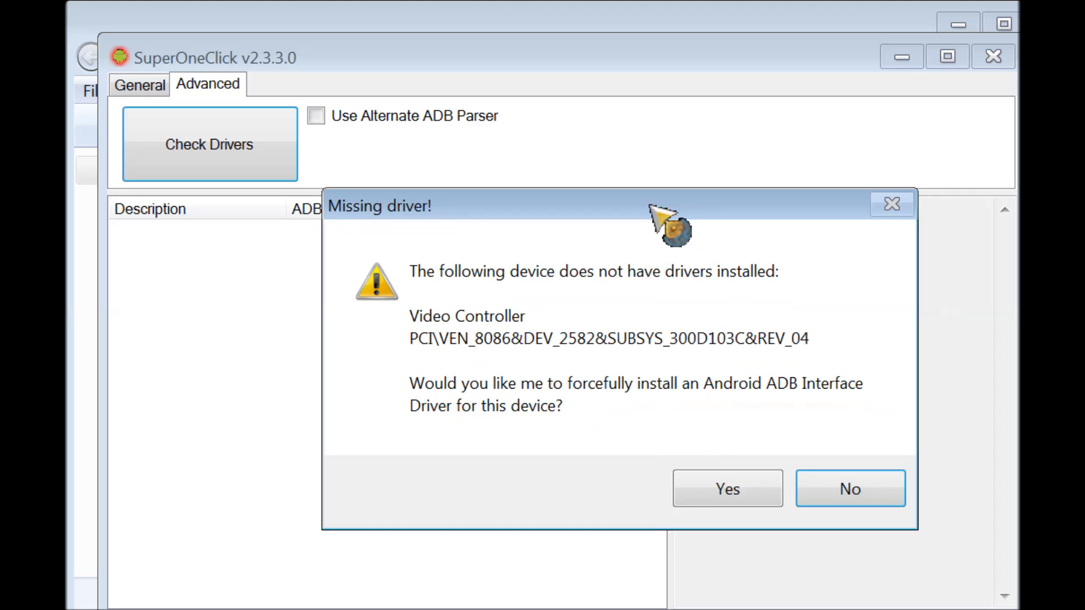
{"action": "mouse_move", "coordinate": [391, 326]}
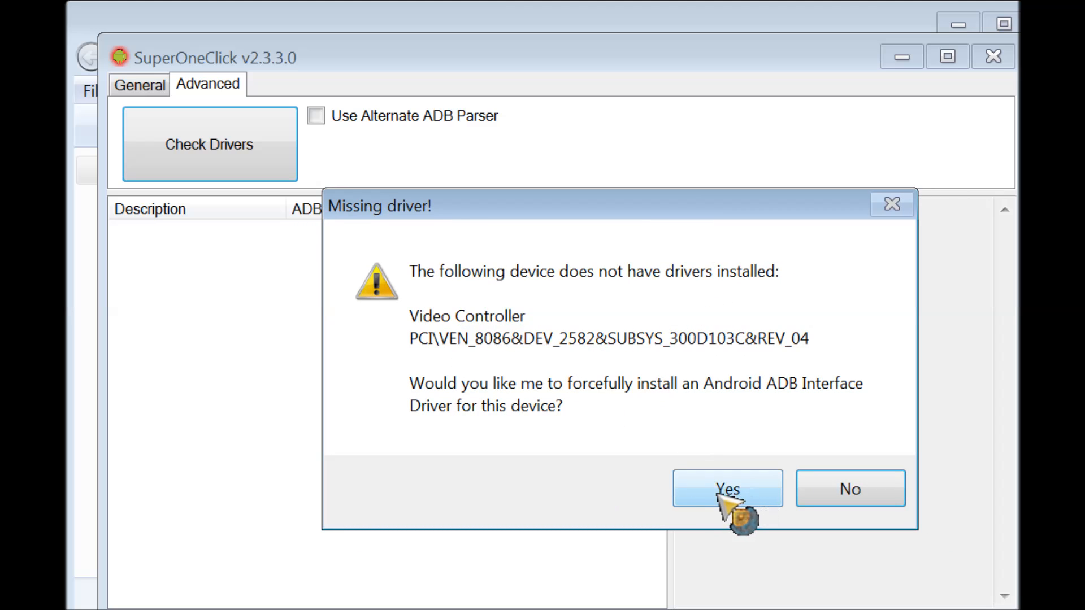
{"action": "mouse_move", "coordinate": [900, 197]}
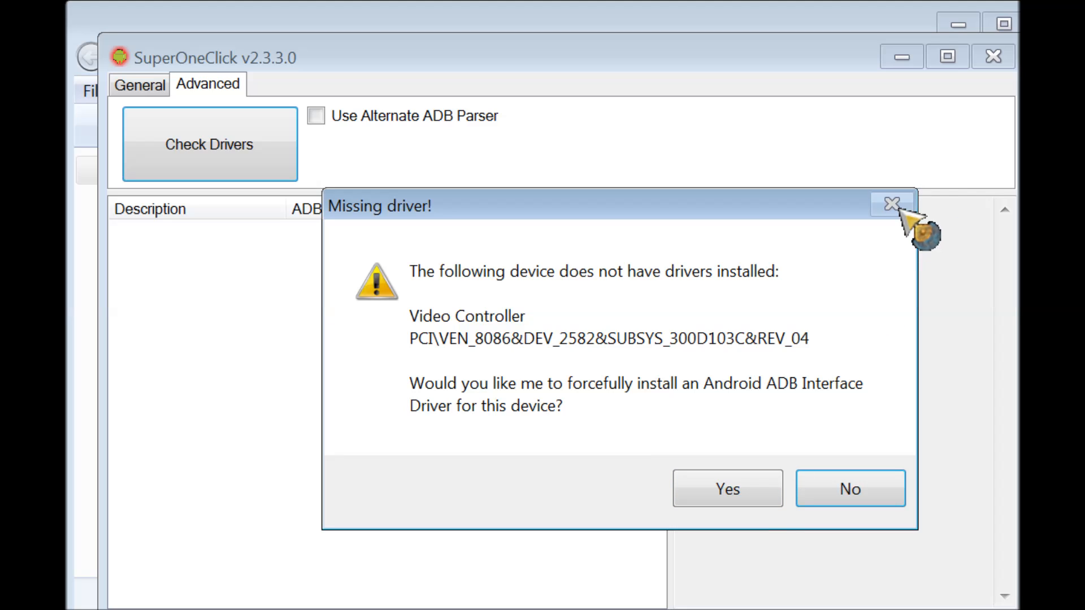
{"action": "mouse_move", "coordinate": [893, 186]}
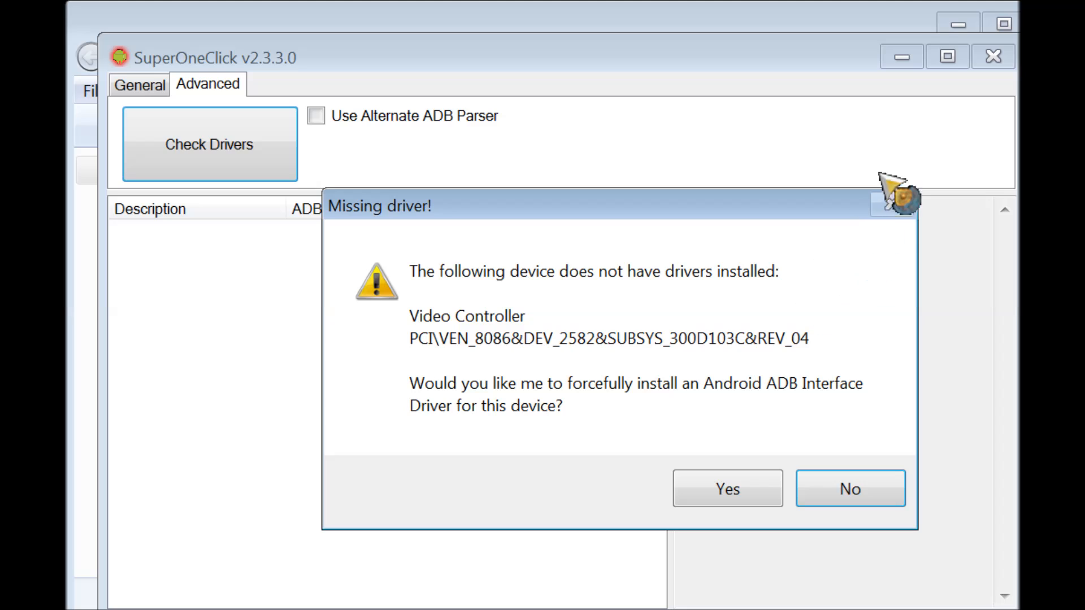
{"action": "mouse_move", "coordinate": [893, 204]}
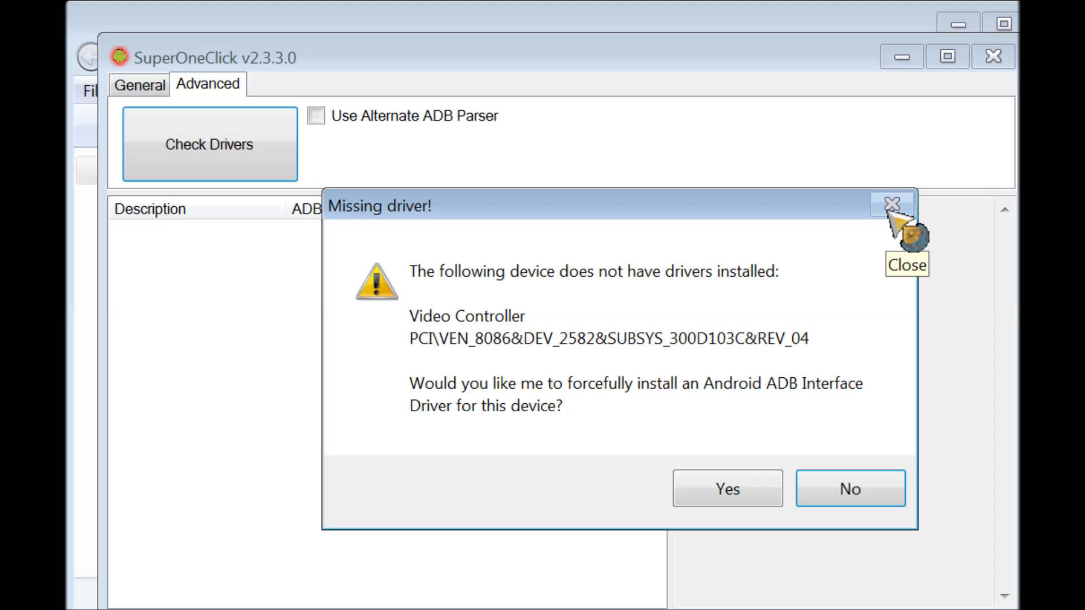
{"action": "mouse_move", "coordinate": [862, 178]}
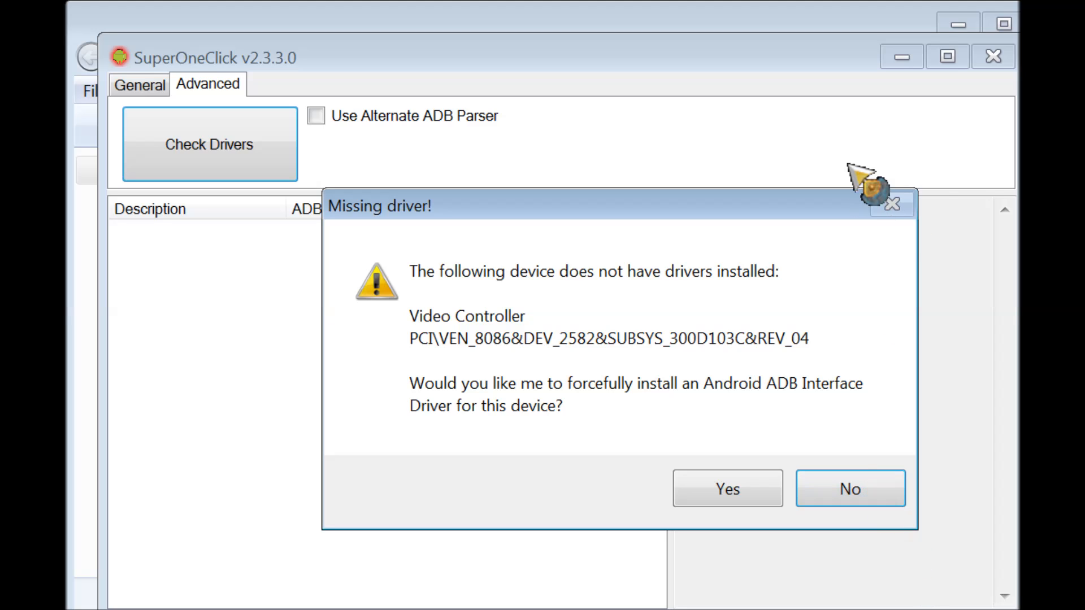
{"action": "mouse_move", "coordinate": [875, 193]}
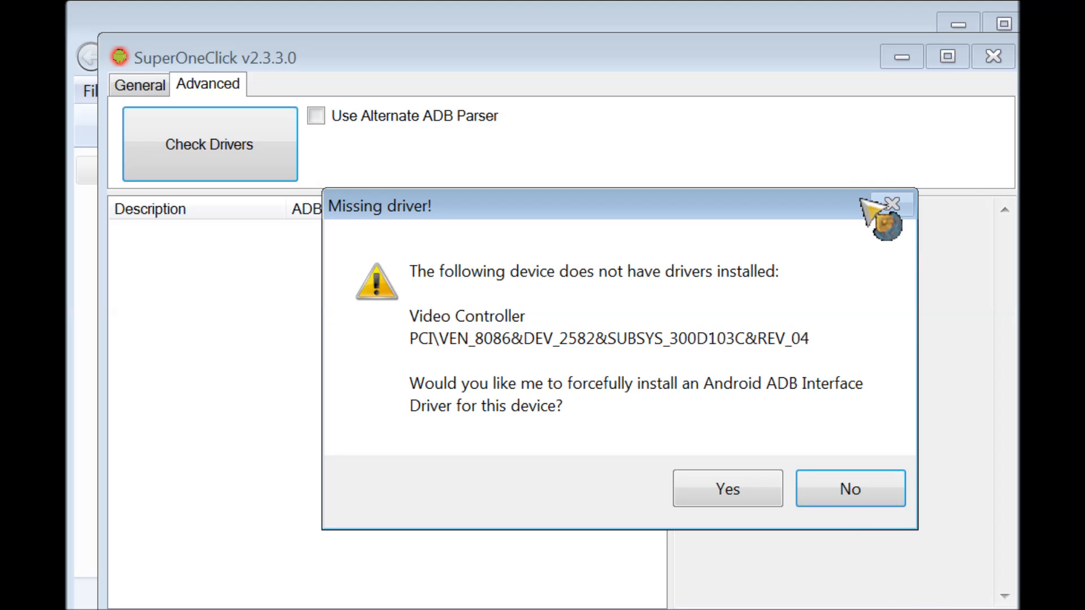
{"action": "left_click", "coordinate": [848, 488]}
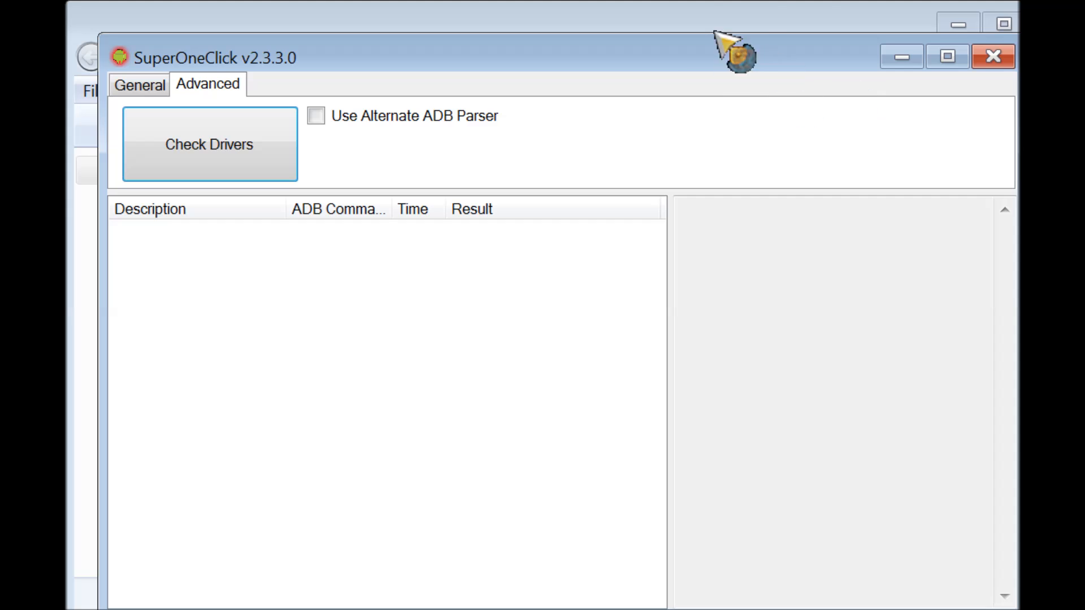
{"action": "mouse_move", "coordinate": [470, 69]}
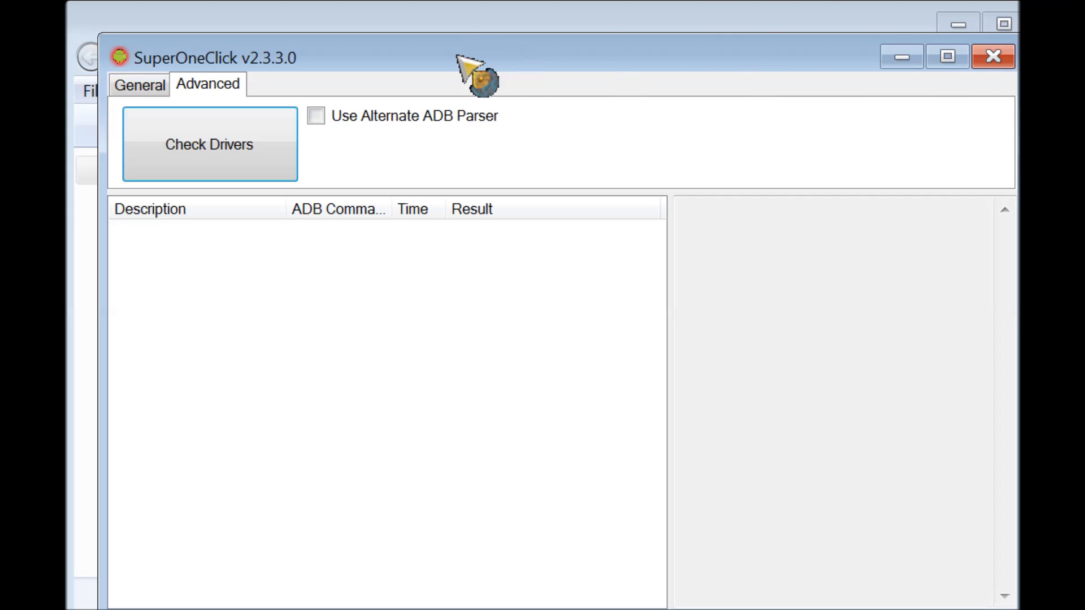
- Show SuperOneClick's General page with Root, Shell Root and Unroot actions
{"action": "left_click", "coordinate": [139, 85]}
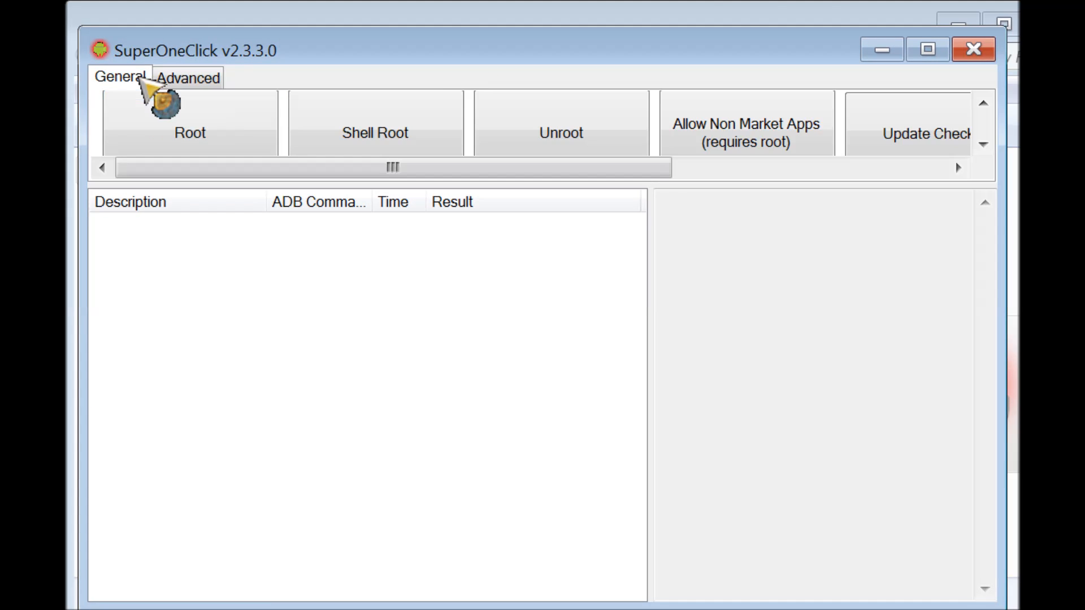
{"action": "mouse_move", "coordinate": [457, 17]}
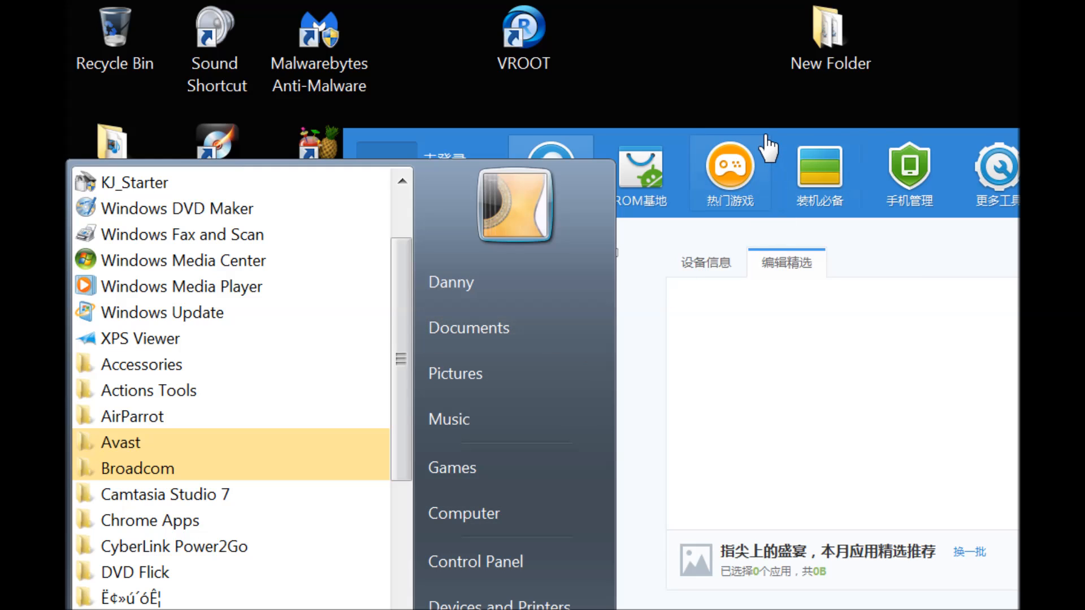
{"action": "mouse_move", "coordinate": [729, 173]}
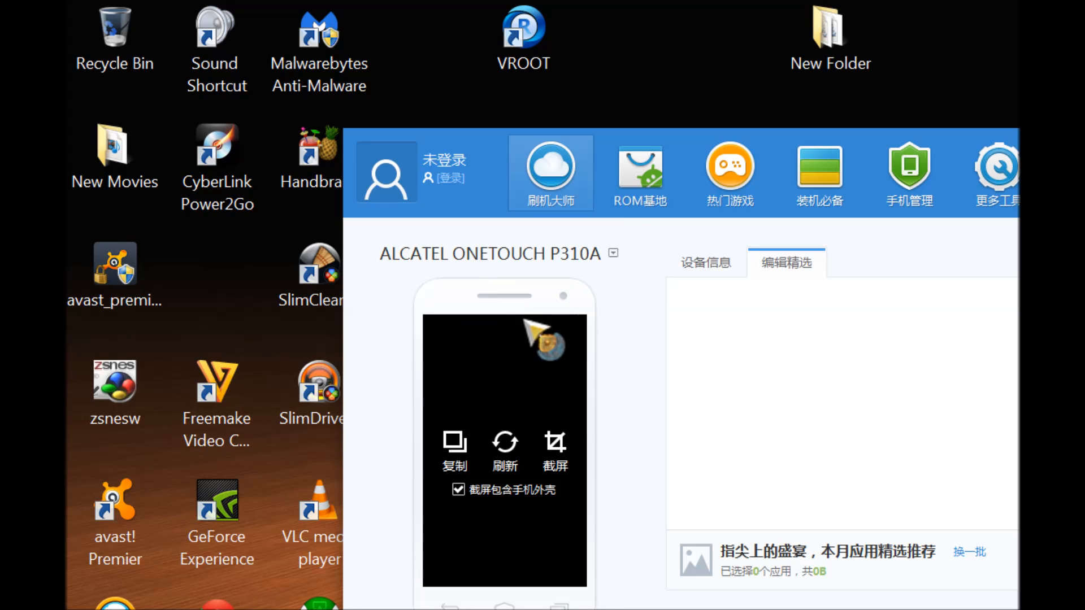
{"action": "mouse_move", "coordinate": [453, 426]}
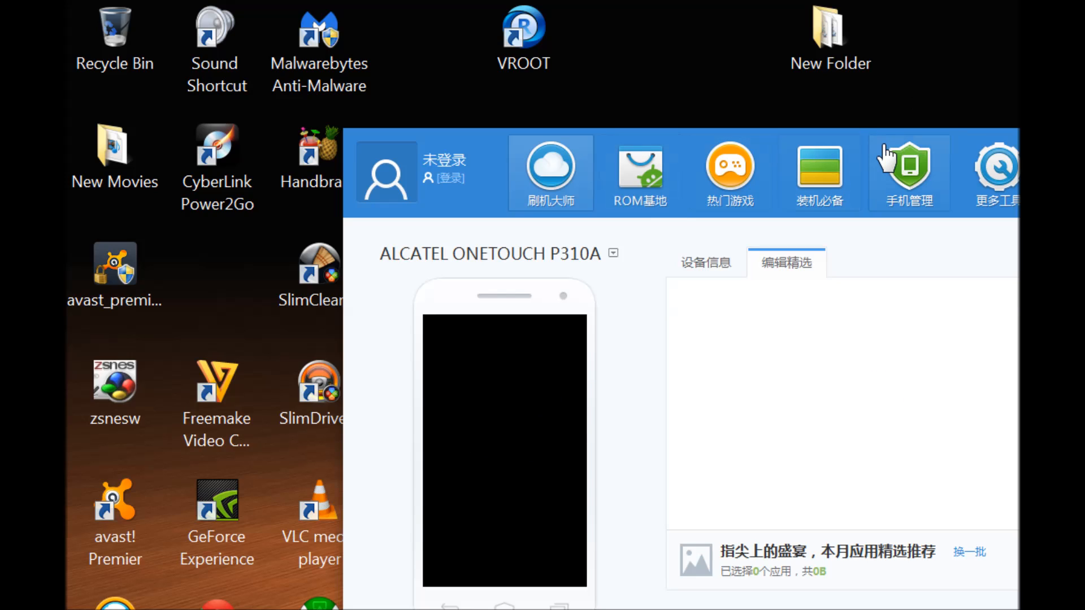
- Scroll the Start menu's All Programs list down toward the VRoot program folder
{"action": "left_click", "coordinate": [523, 35]}
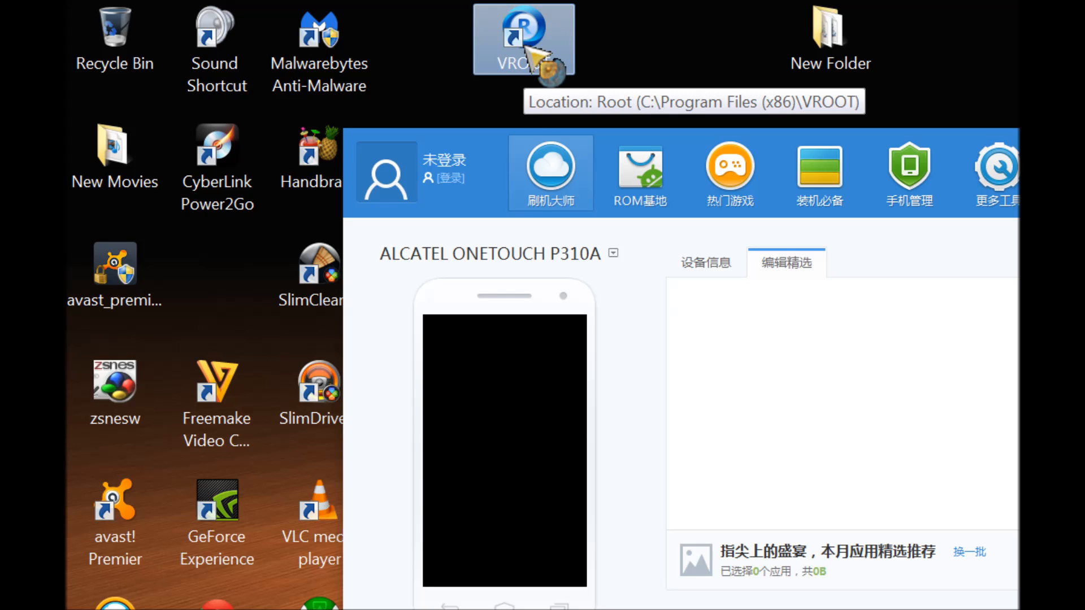
{"action": "mouse_move", "coordinate": [874, 149]}
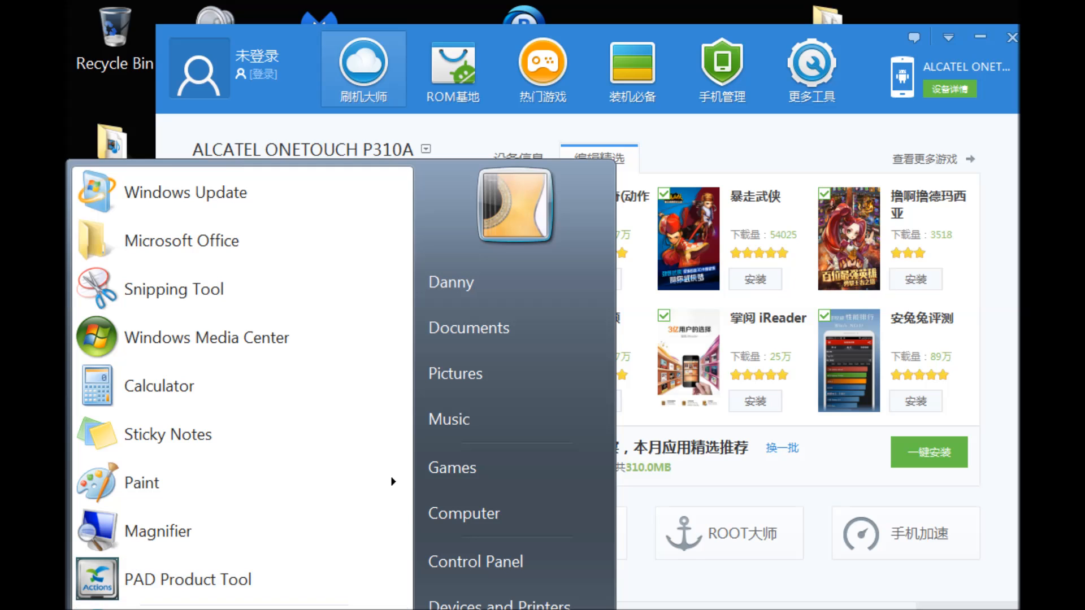
{"action": "scroll", "scroll_direction": "down", "scroll_amount": 3}
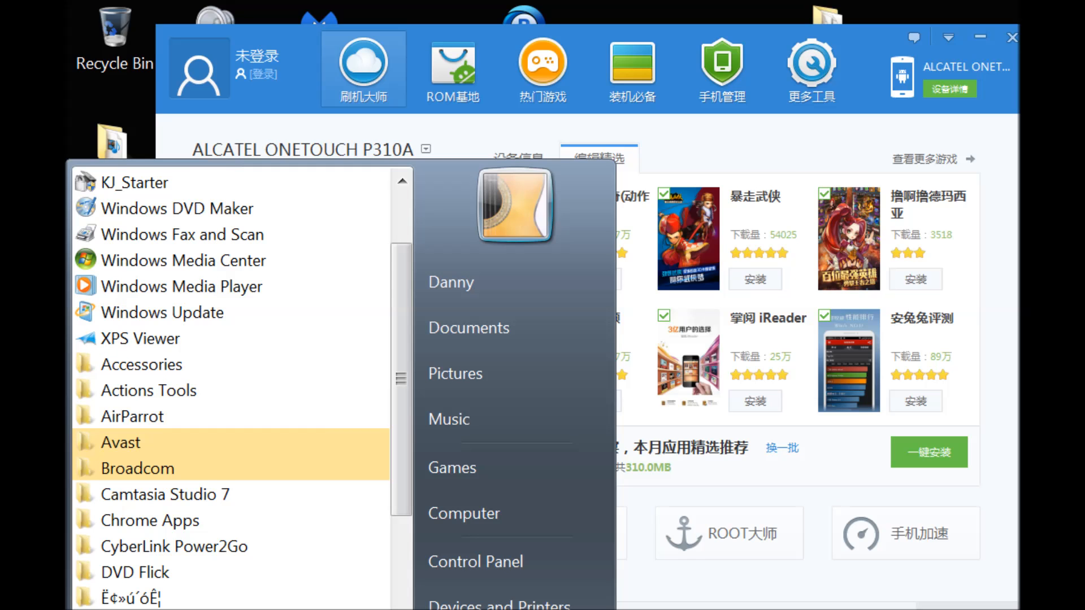
{"action": "scroll", "scroll_direction": "down", "scroll_amount": 3}
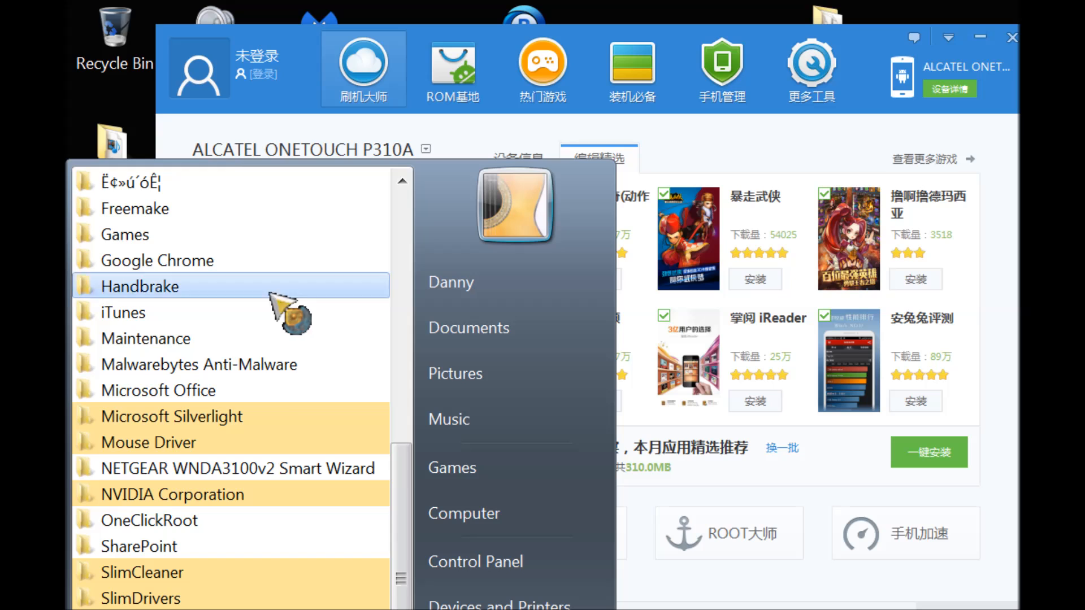
{"action": "mouse_move", "coordinate": [257, 365]}
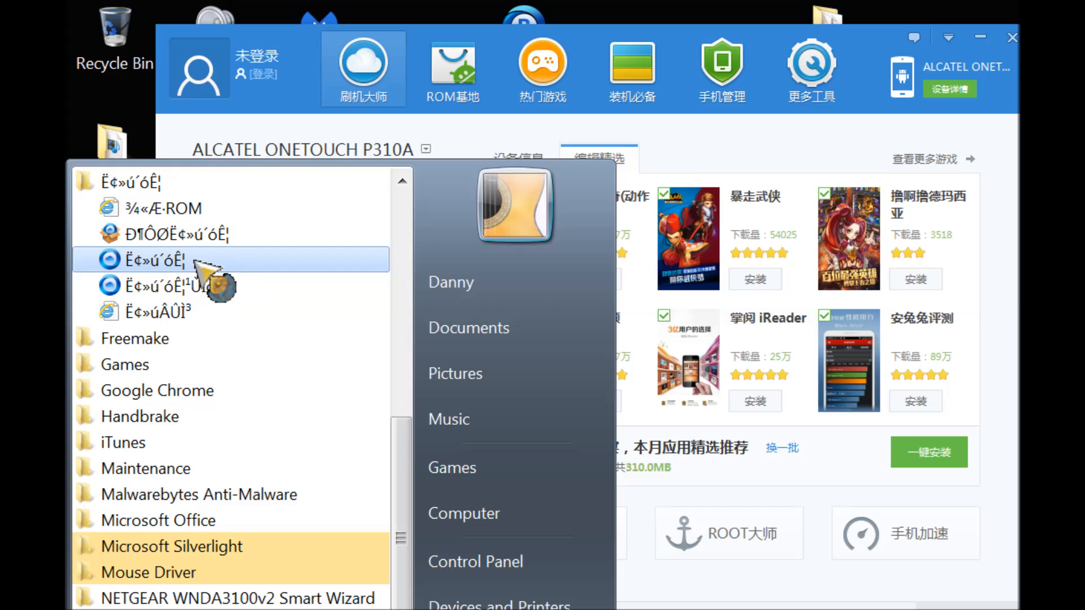
{"action": "mouse_move", "coordinate": [173, 267]}
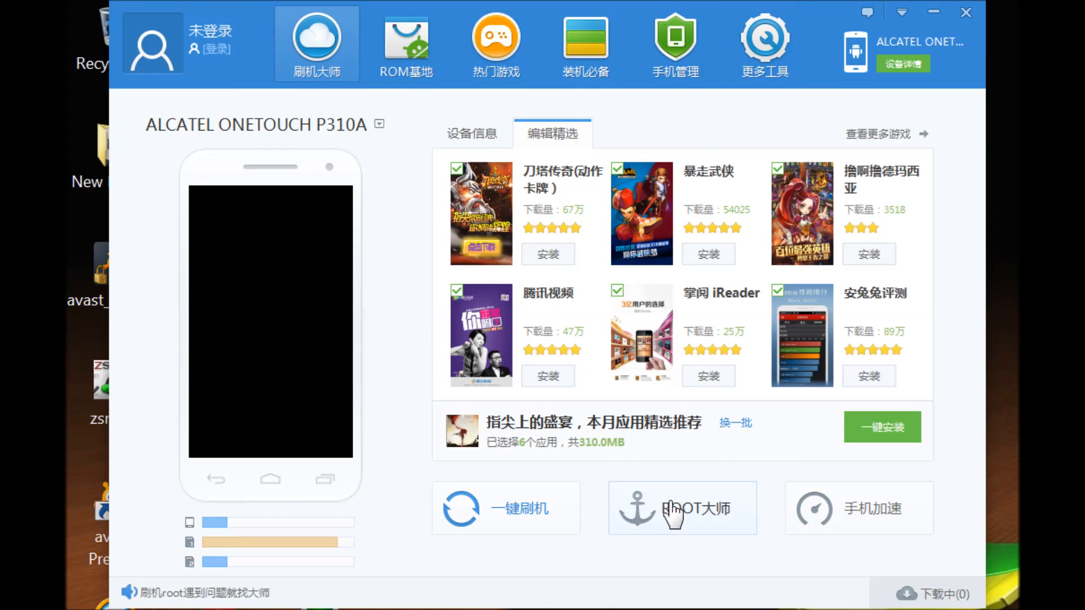
- Run VRoot's ROOT大师 tool and reroot the ALCATEL ONETOUCH P310A until it reports success and rebooting
{"action": "left_click", "coordinate": [682, 507]}
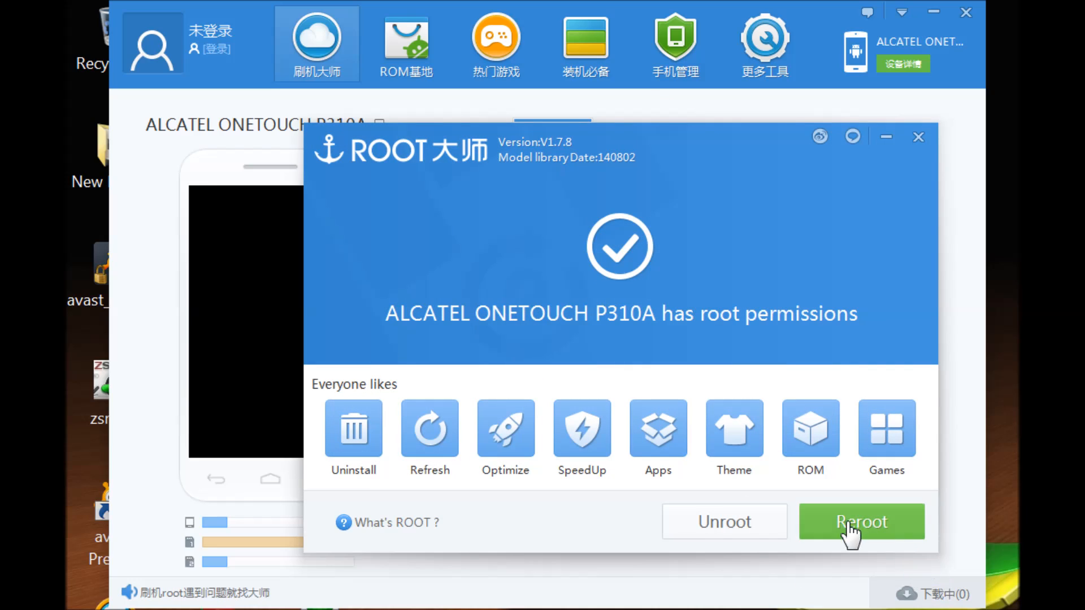
{"action": "left_click", "coordinate": [860, 522]}
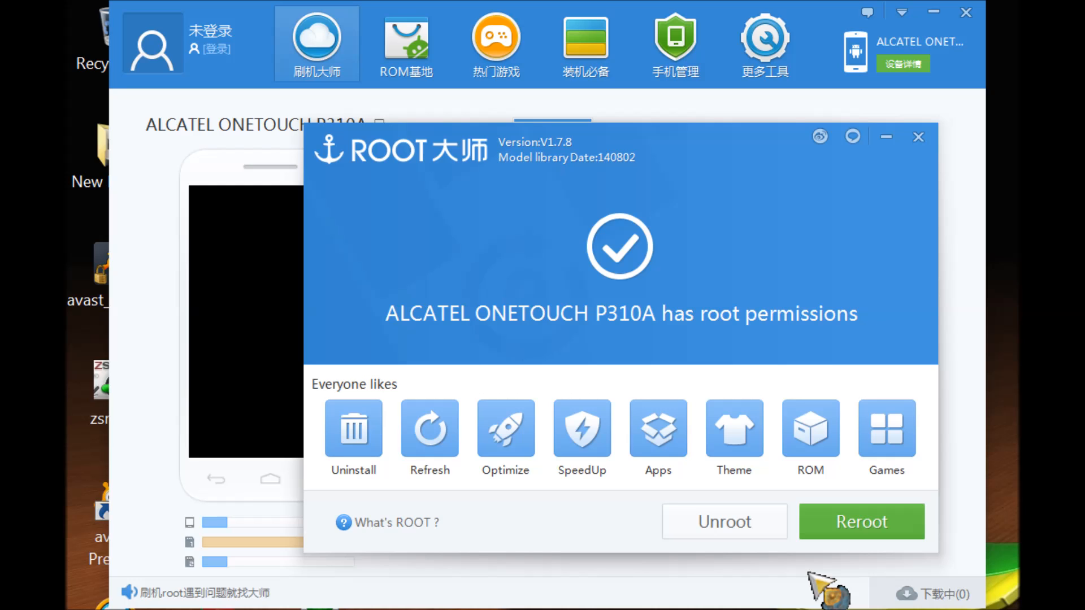
{"action": "left_click", "coordinate": [861, 521]}
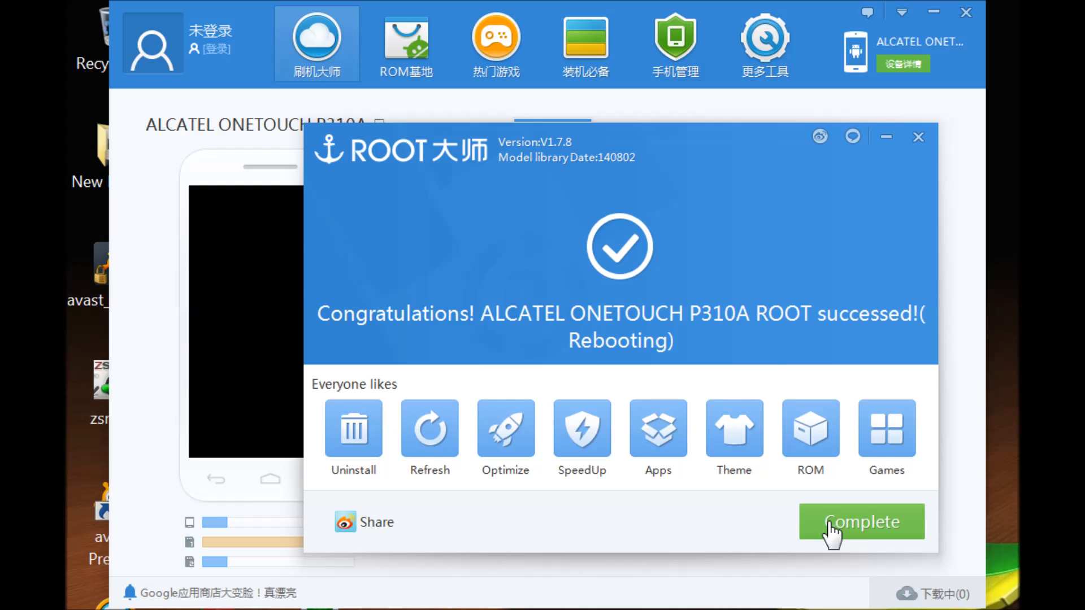
{"action": "left_click", "coordinate": [860, 521]}
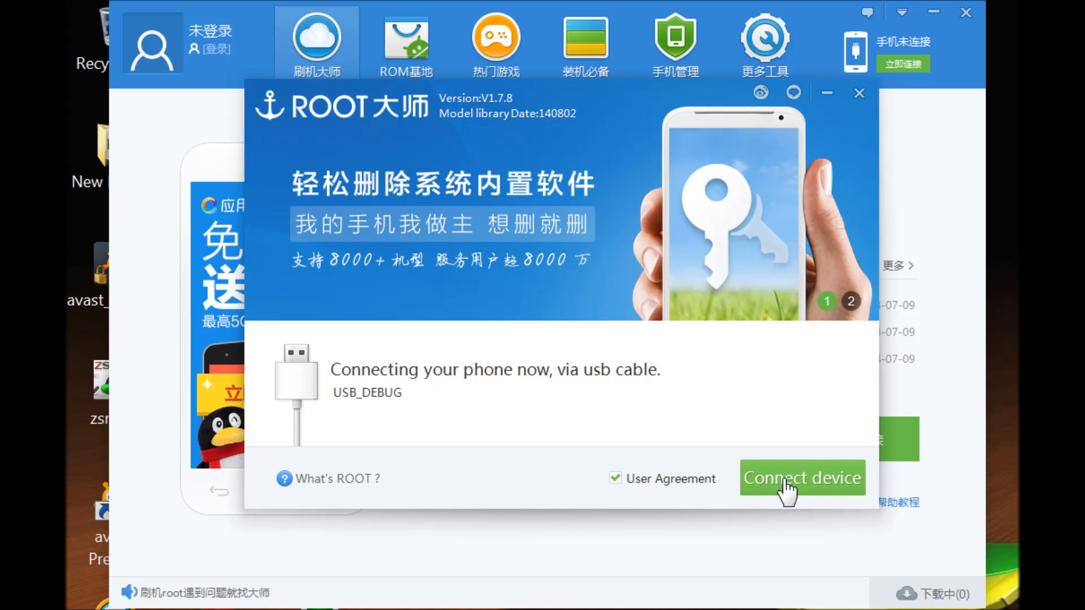
{"action": "mouse_move", "coordinate": [818, 486]}
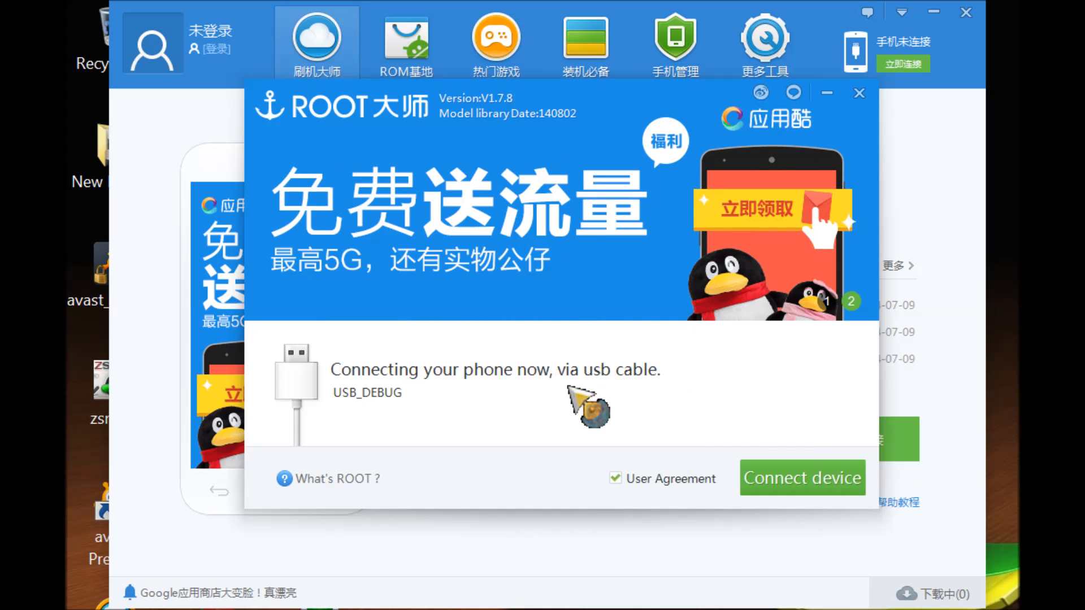
- Reconnect the tablet over USB in VRoot and close the cannot-connect warning
{"action": "left_click", "coordinate": [802, 477]}
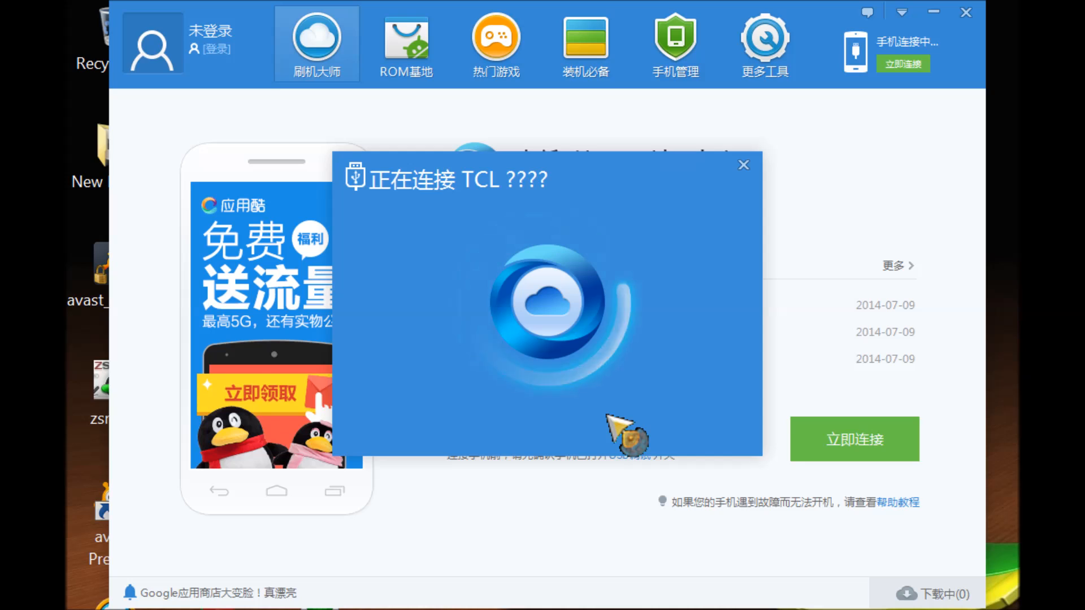
{"action": "mouse_move", "coordinate": [744, 166]}
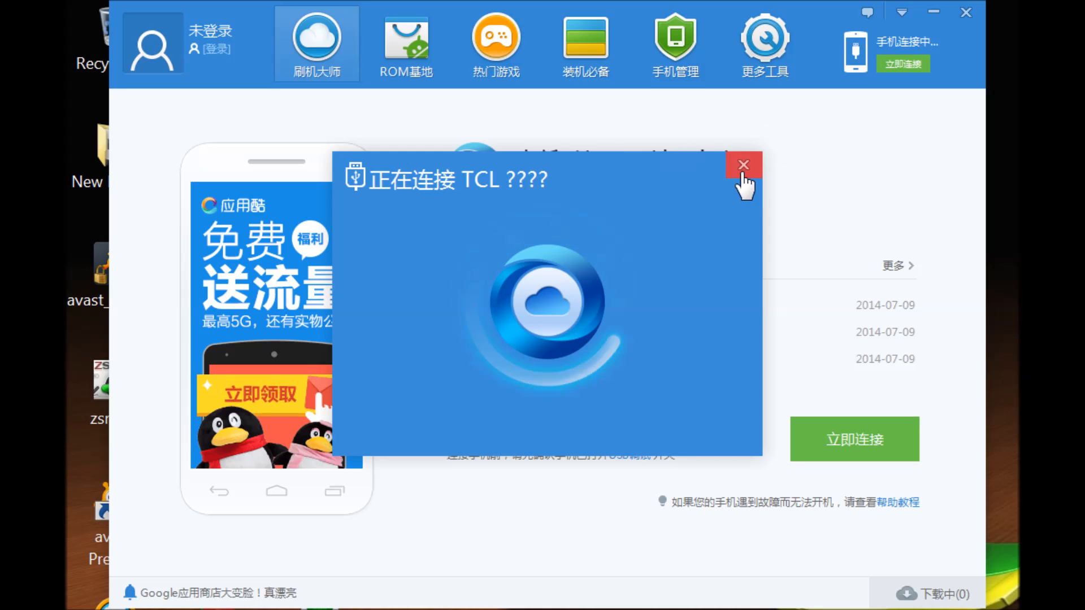
{"action": "mouse_move", "coordinate": [743, 165]}
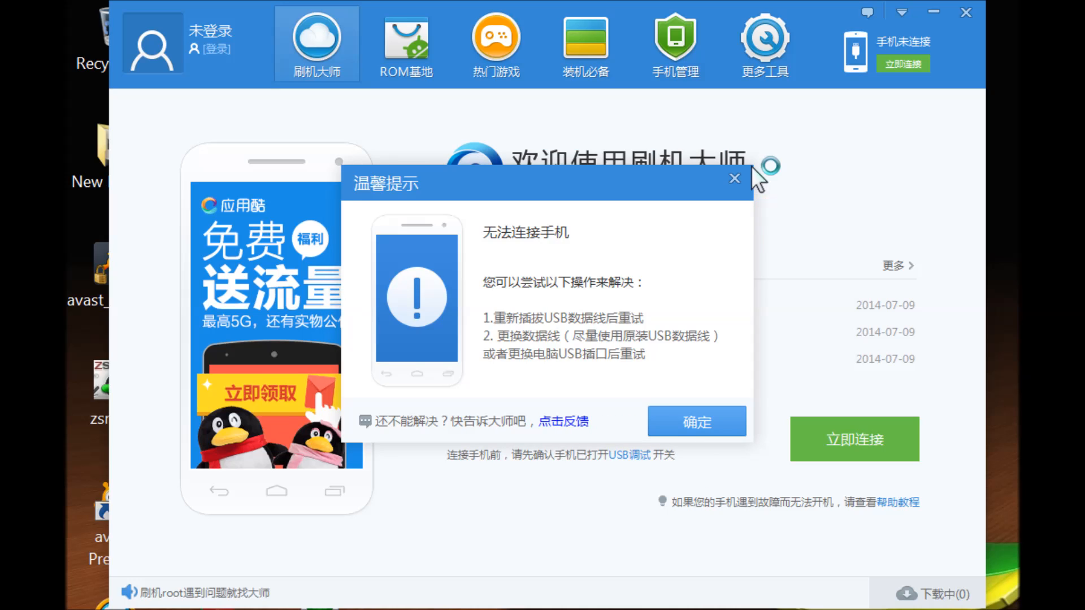
{"action": "left_click", "coordinate": [734, 178]}
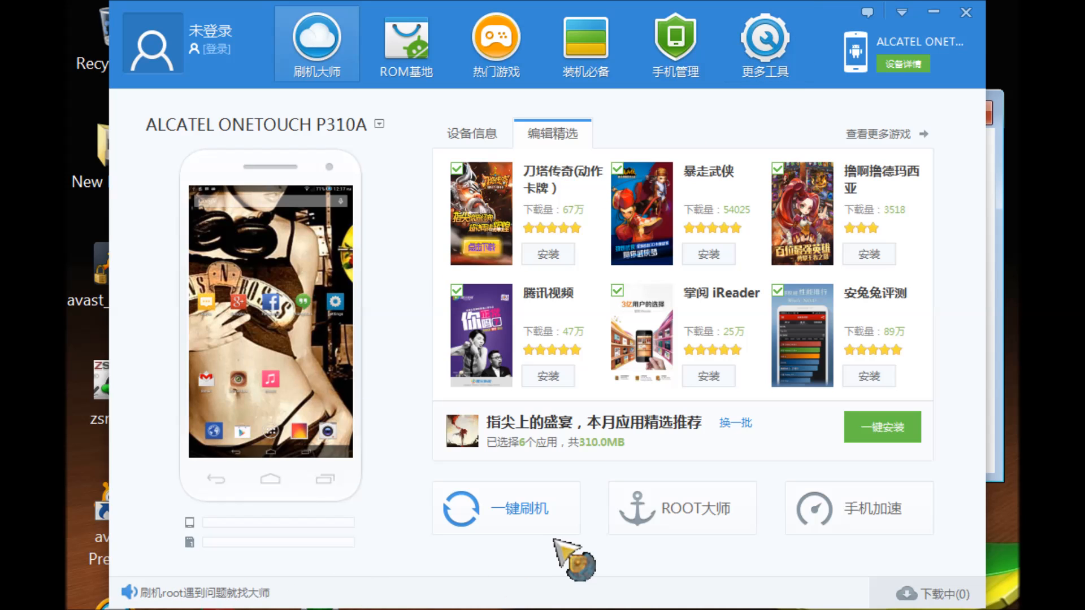
{"action": "mouse_move", "coordinate": [560, 587]}
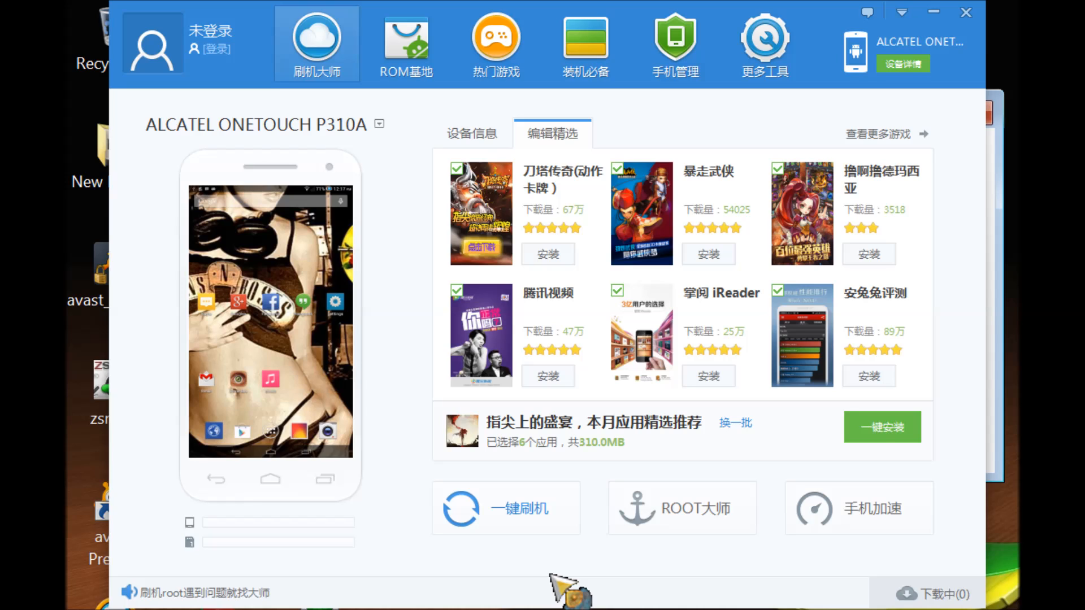